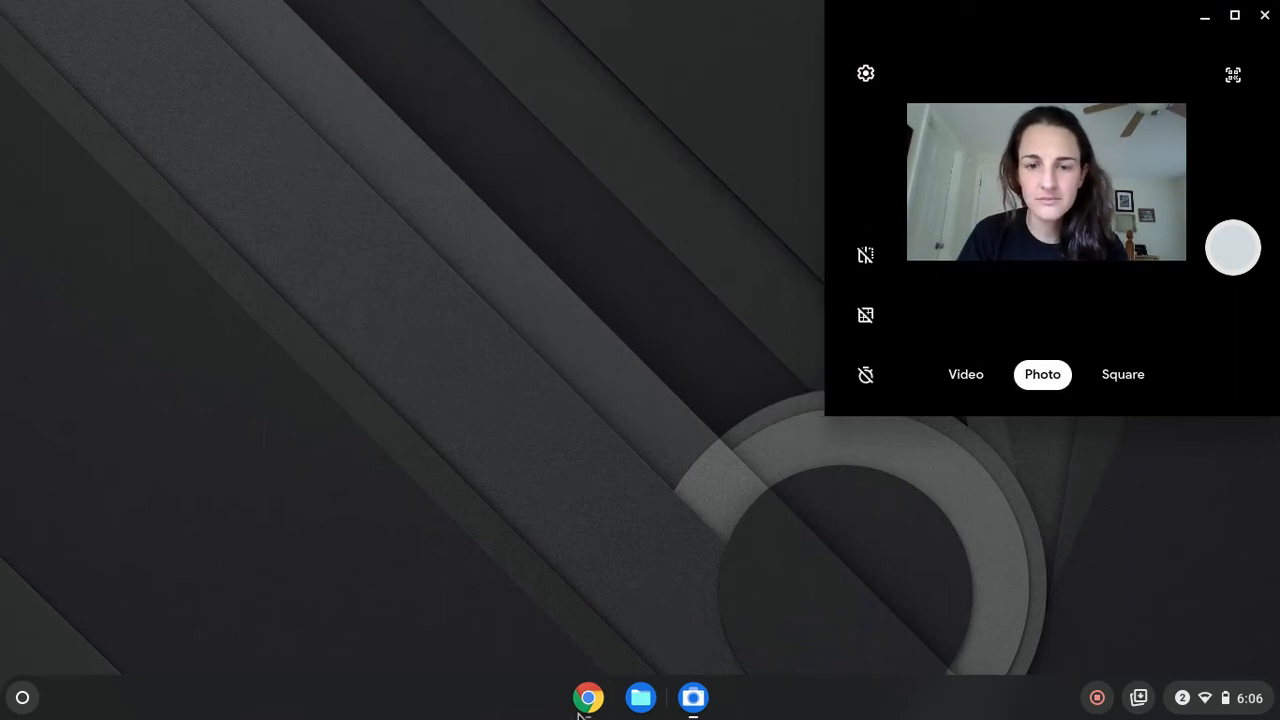
# Step: Show the Monthly budget Summary with the Expenses ($3,533) and Income ($7,800) tables
pyautogui.click(588, 697)
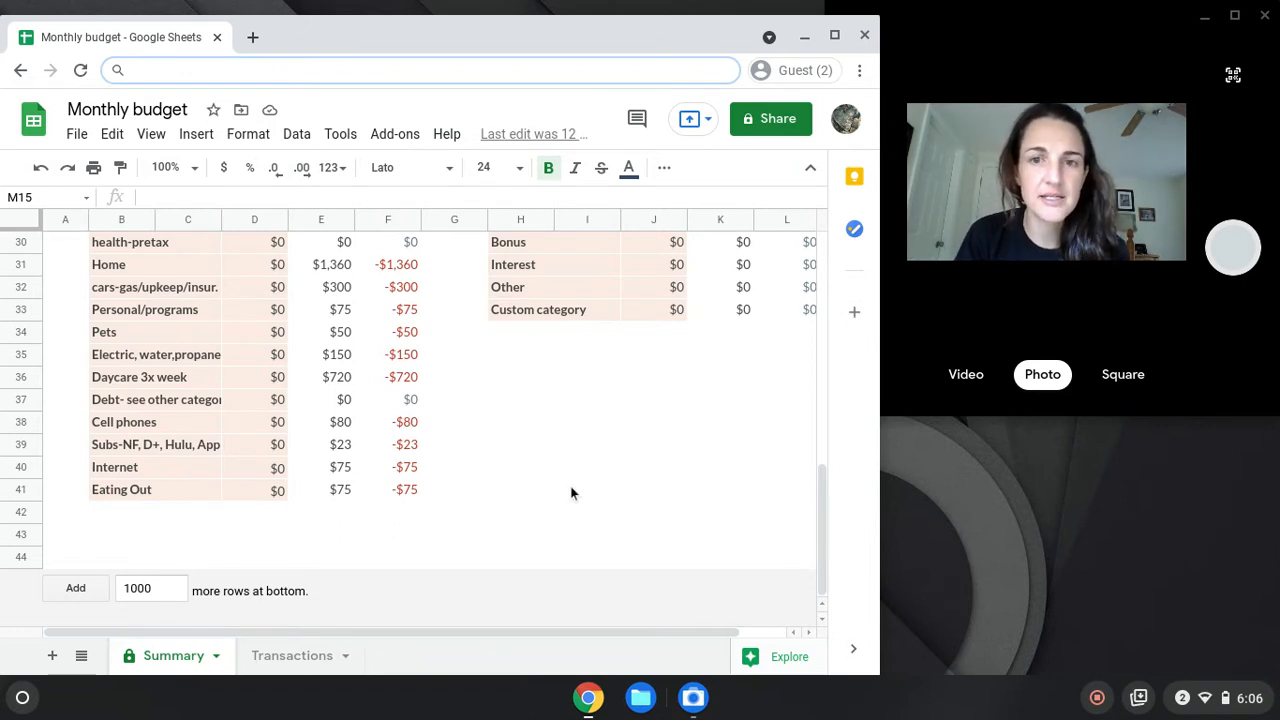
pyautogui.moveTo(810, 527)
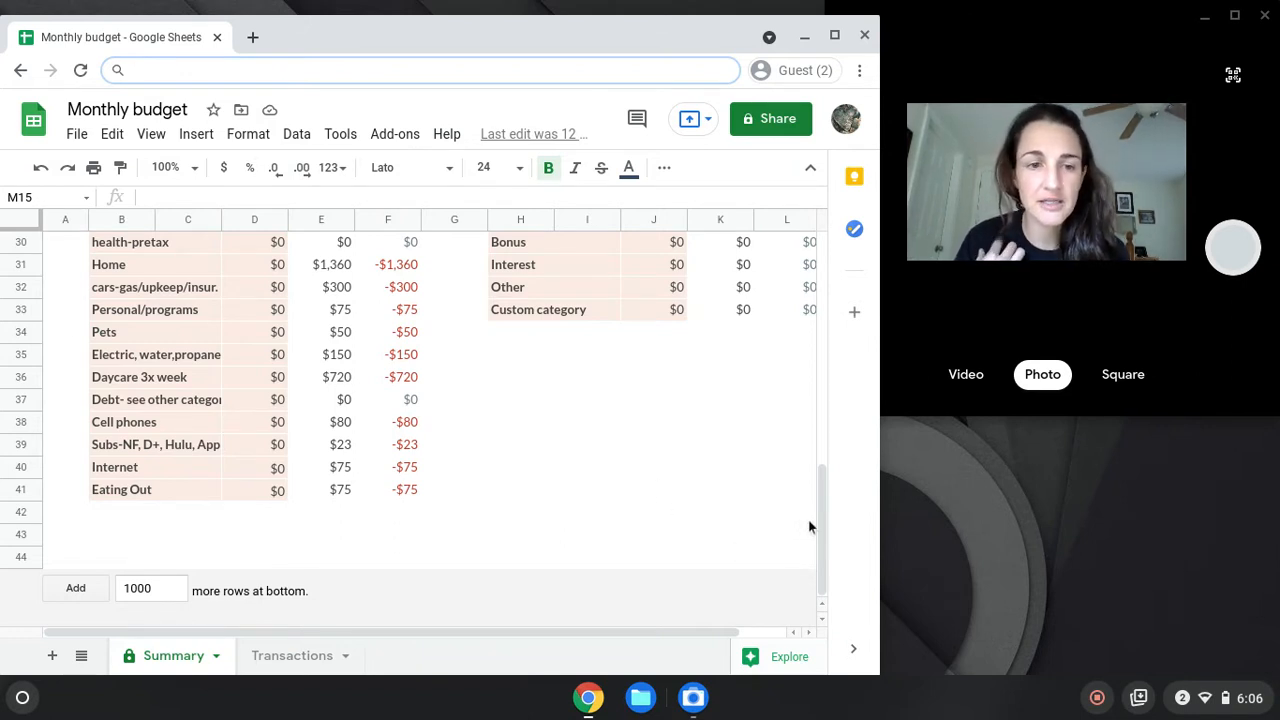
pyautogui.moveTo(822, 528)
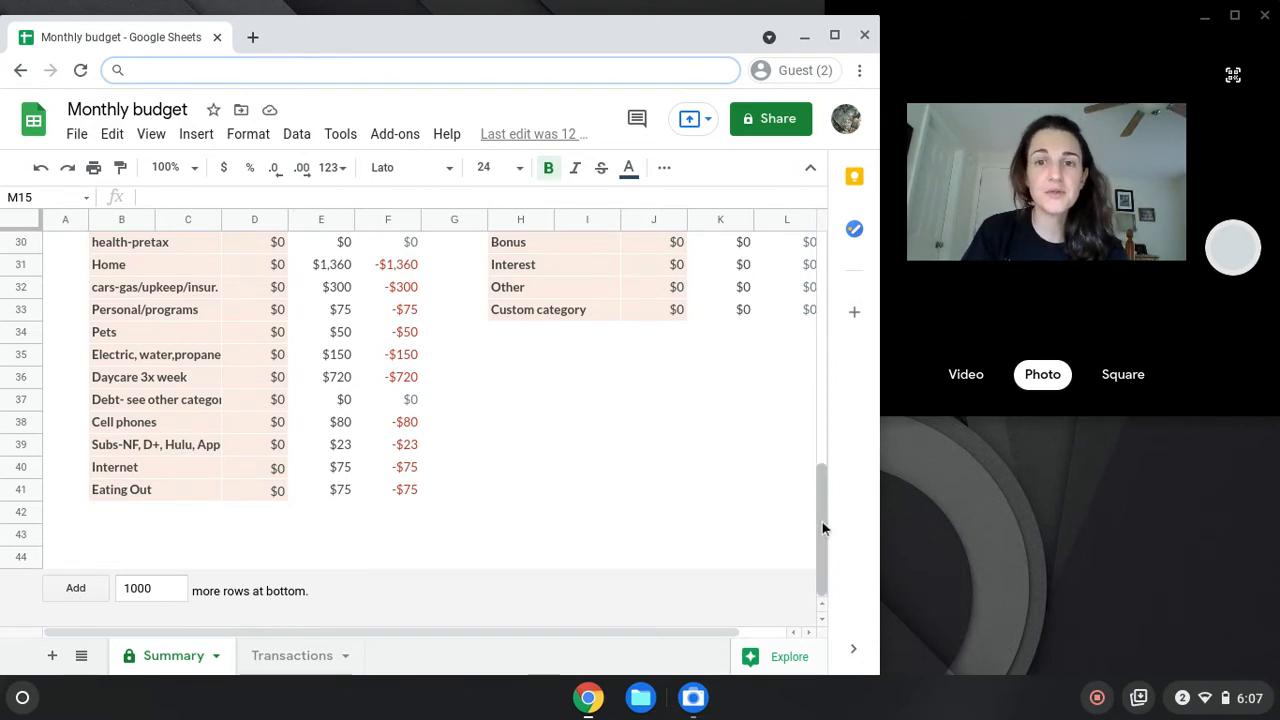
pyautogui.scroll(3)
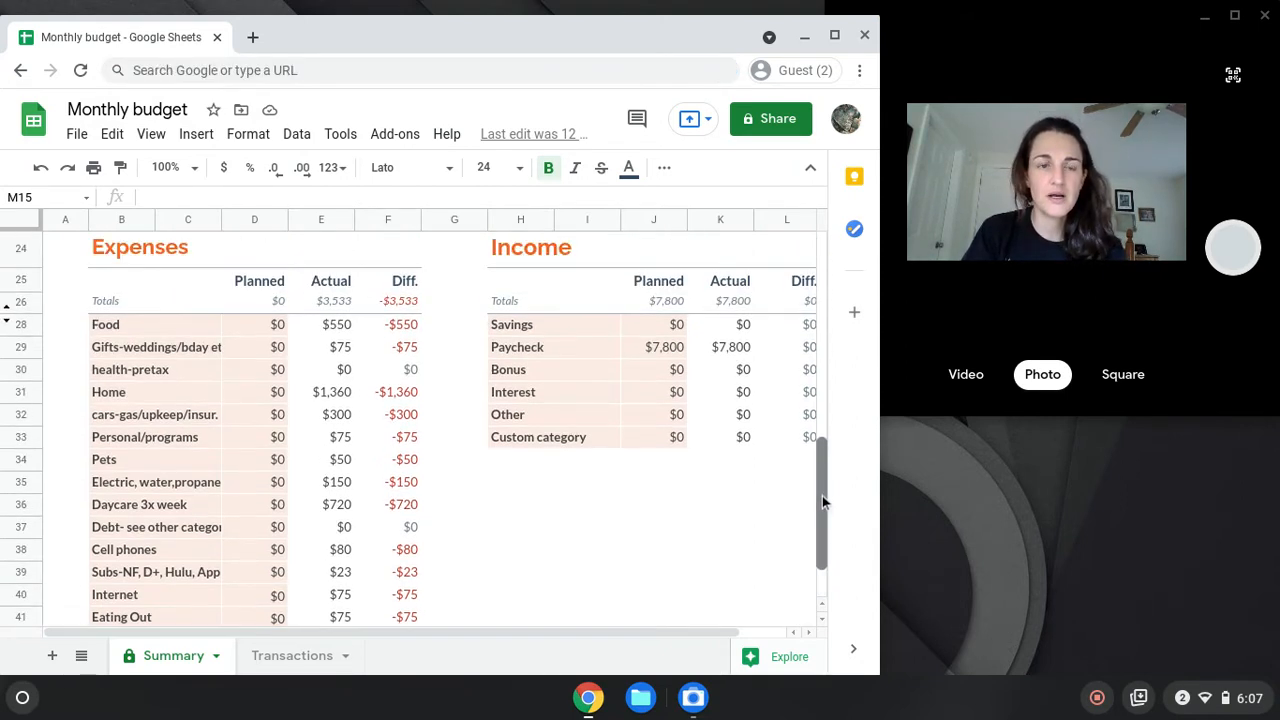
pyautogui.scroll(3)
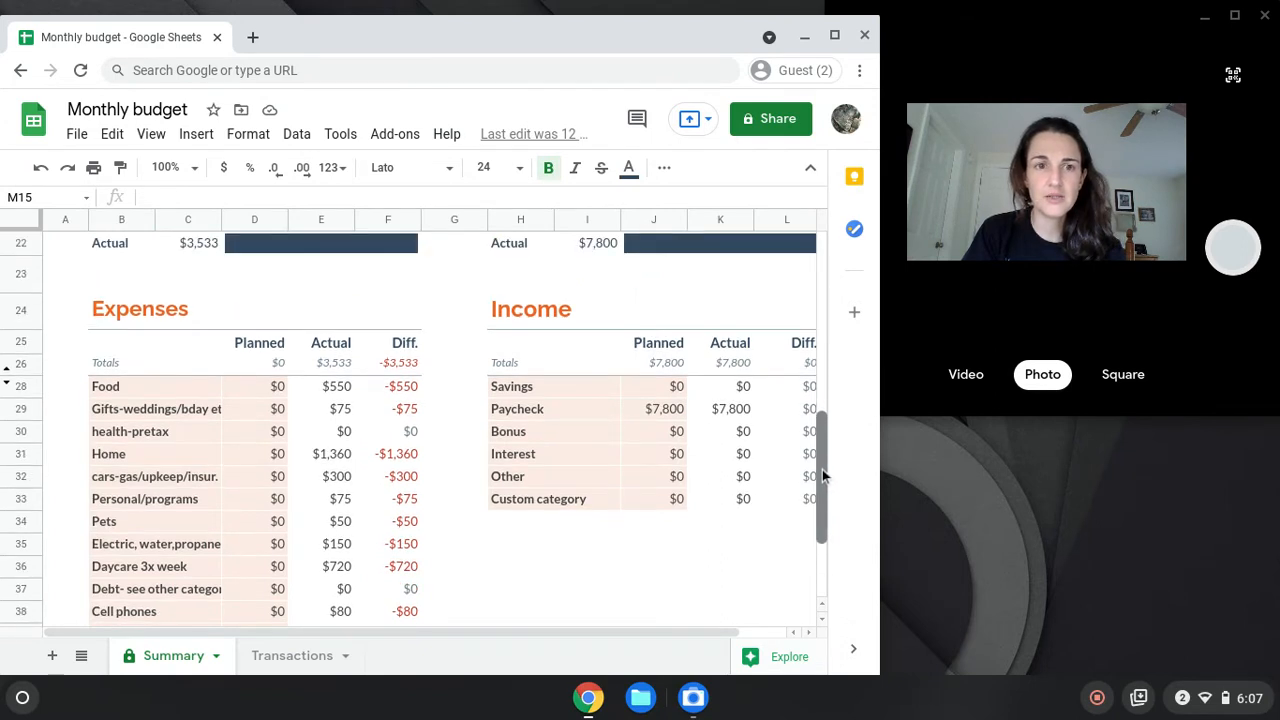
pyautogui.scroll(3)
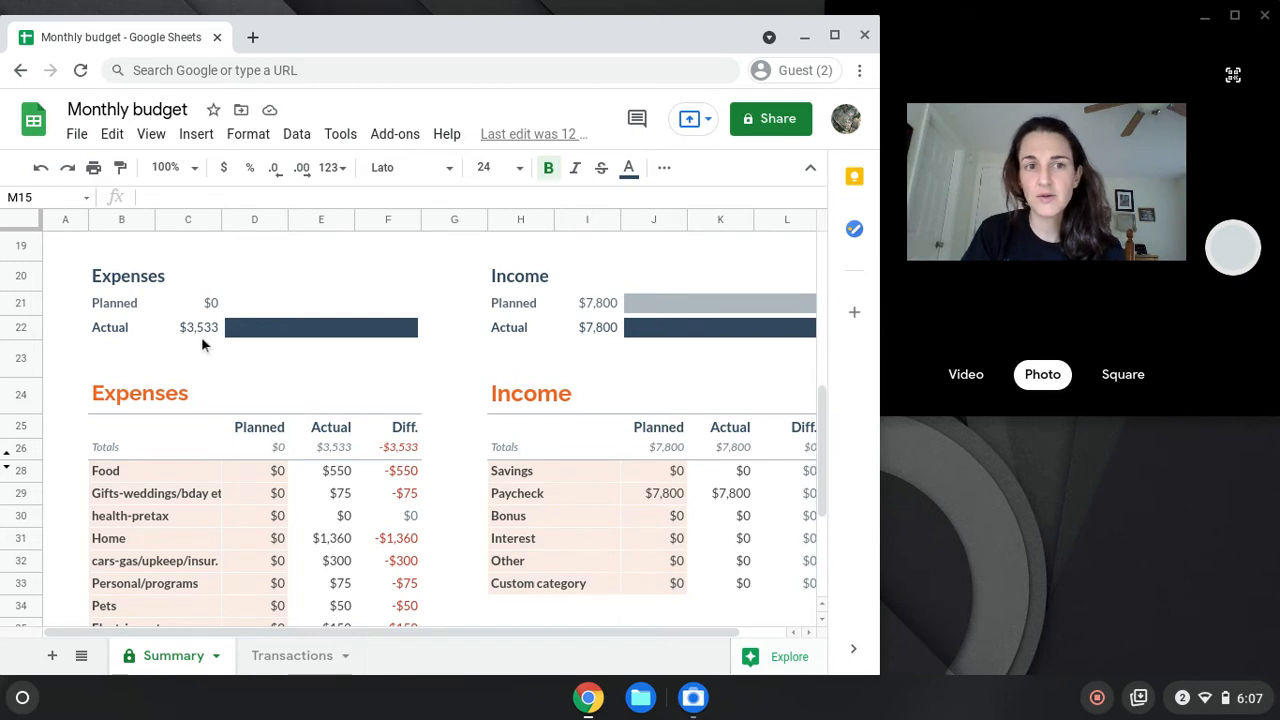
pyautogui.moveTo(213, 345)
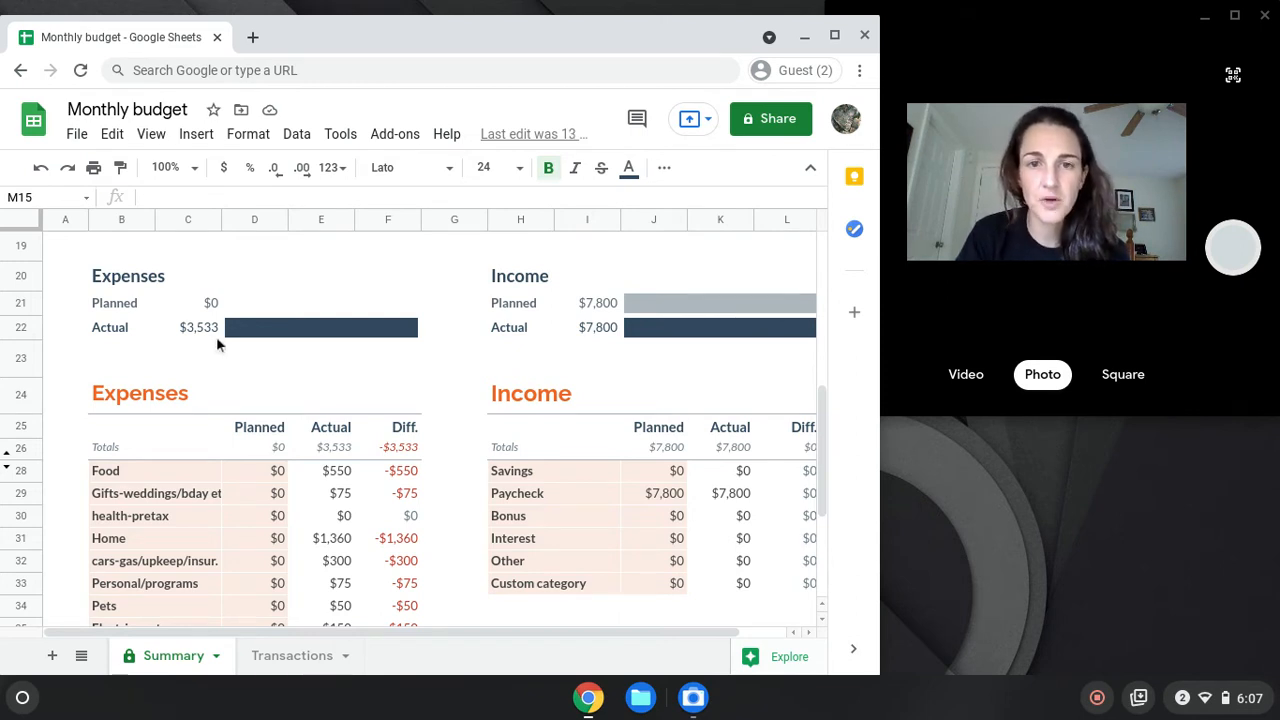
pyautogui.moveTo(567, 311)
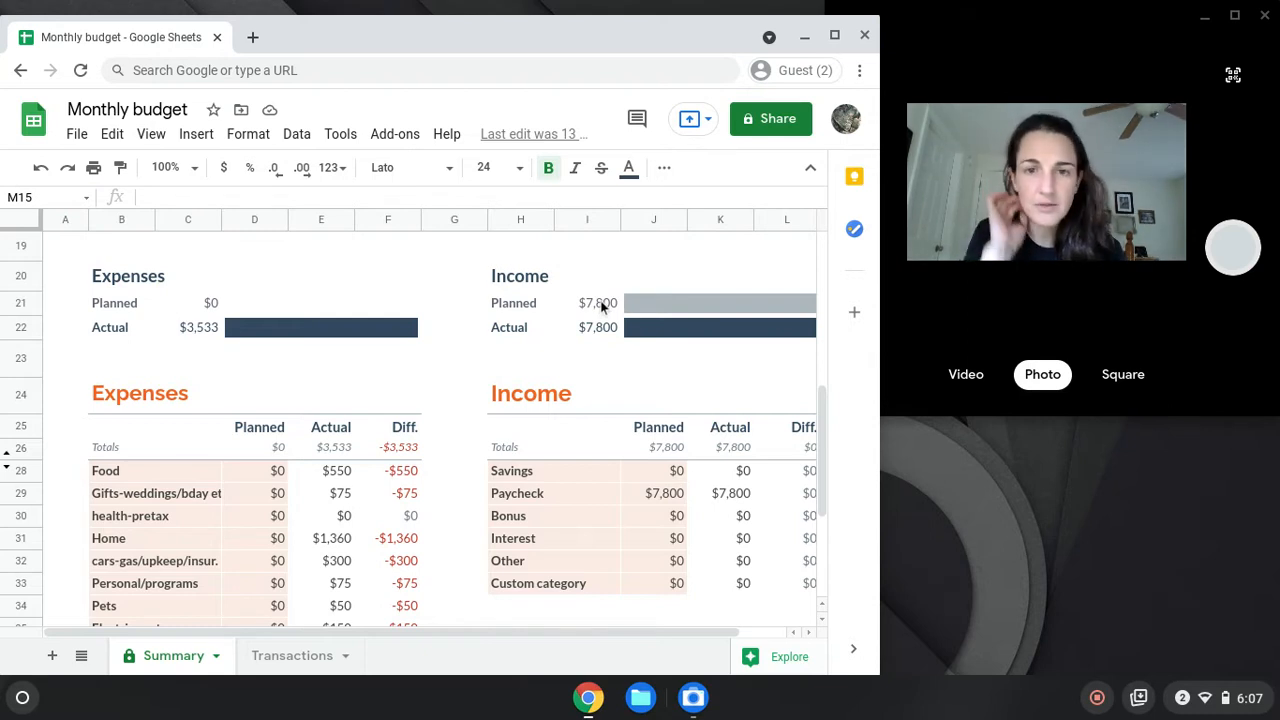
pyautogui.moveTo(700, 394)
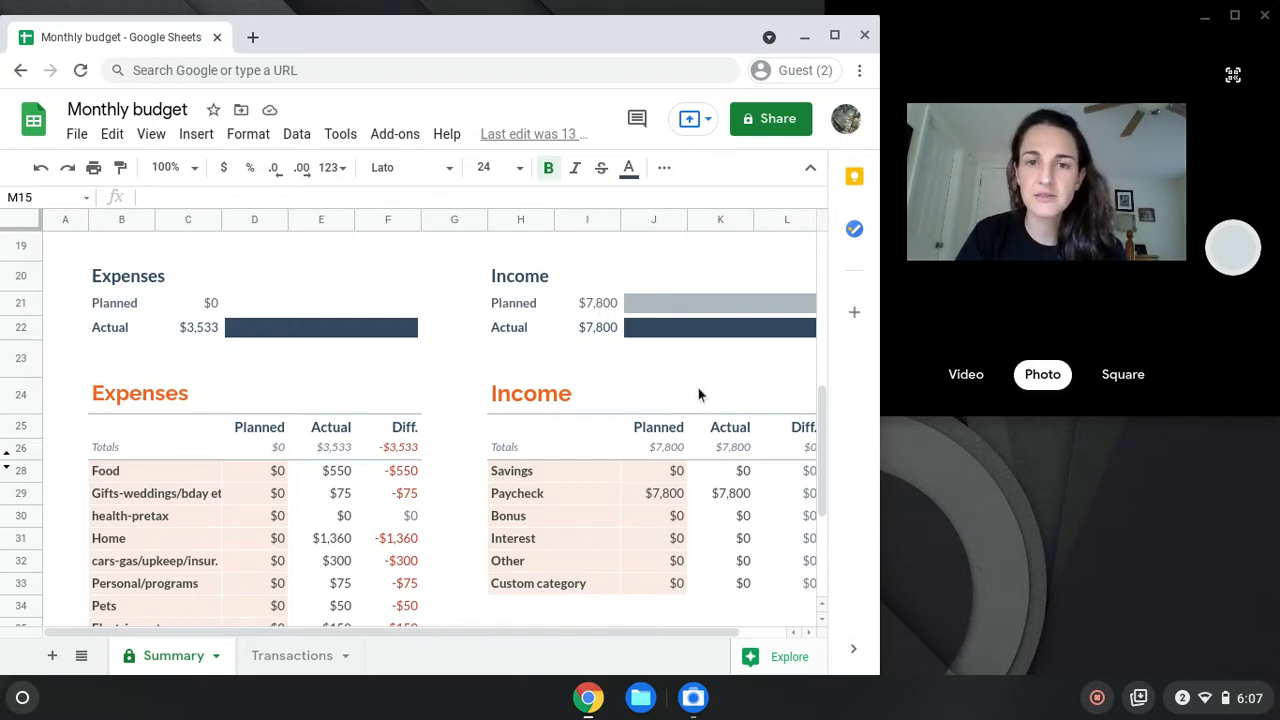
pyautogui.moveTo(712, 405)
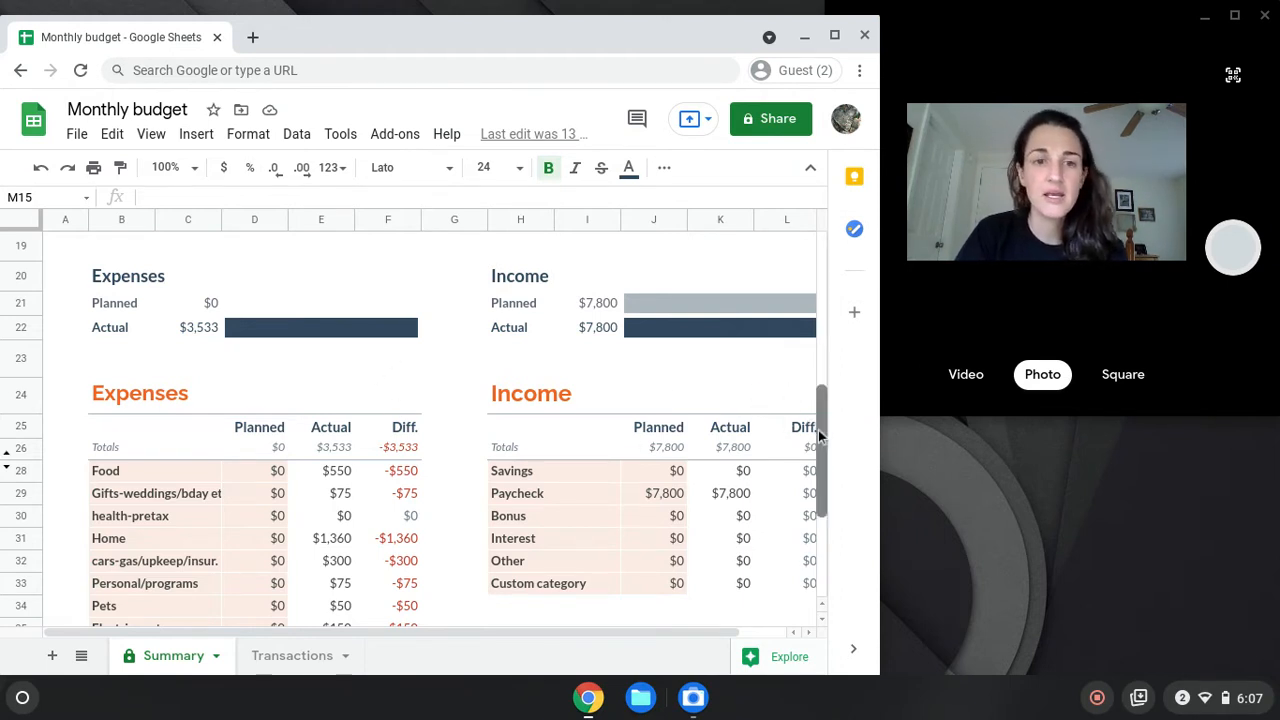
pyautogui.scroll(-3)
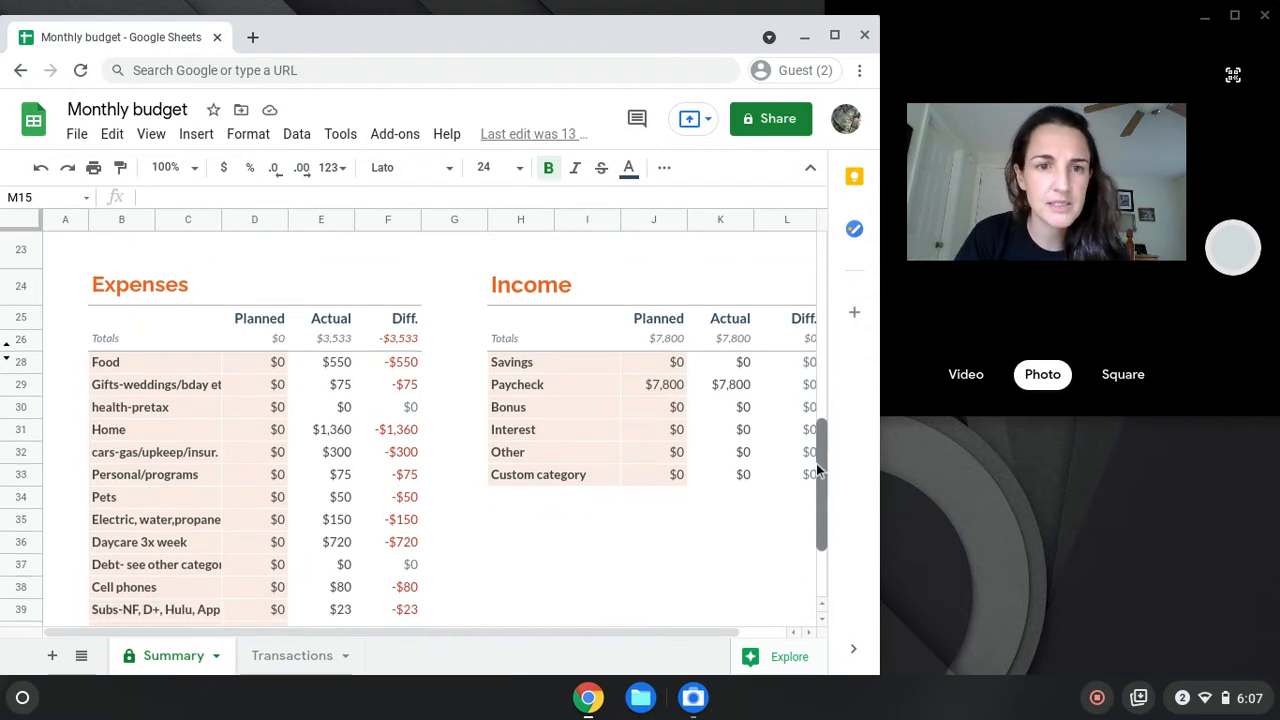
pyautogui.scroll(-3)
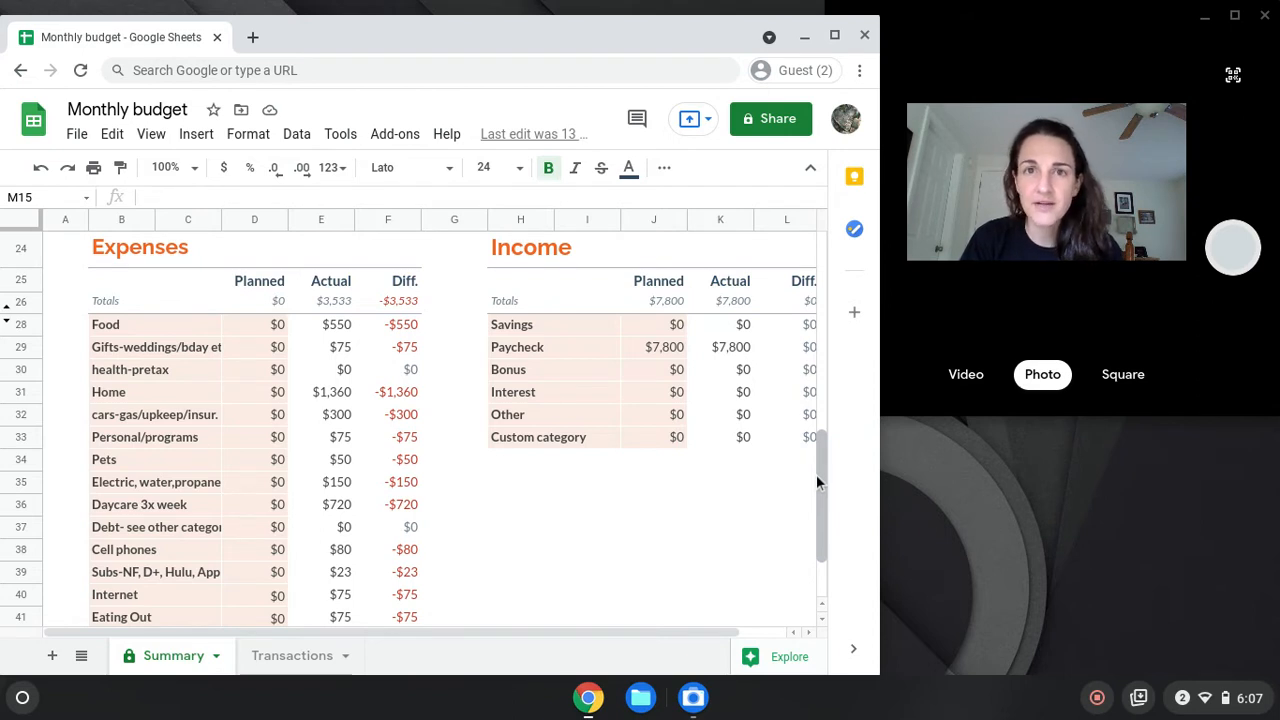
pyautogui.moveTo(445, 413)
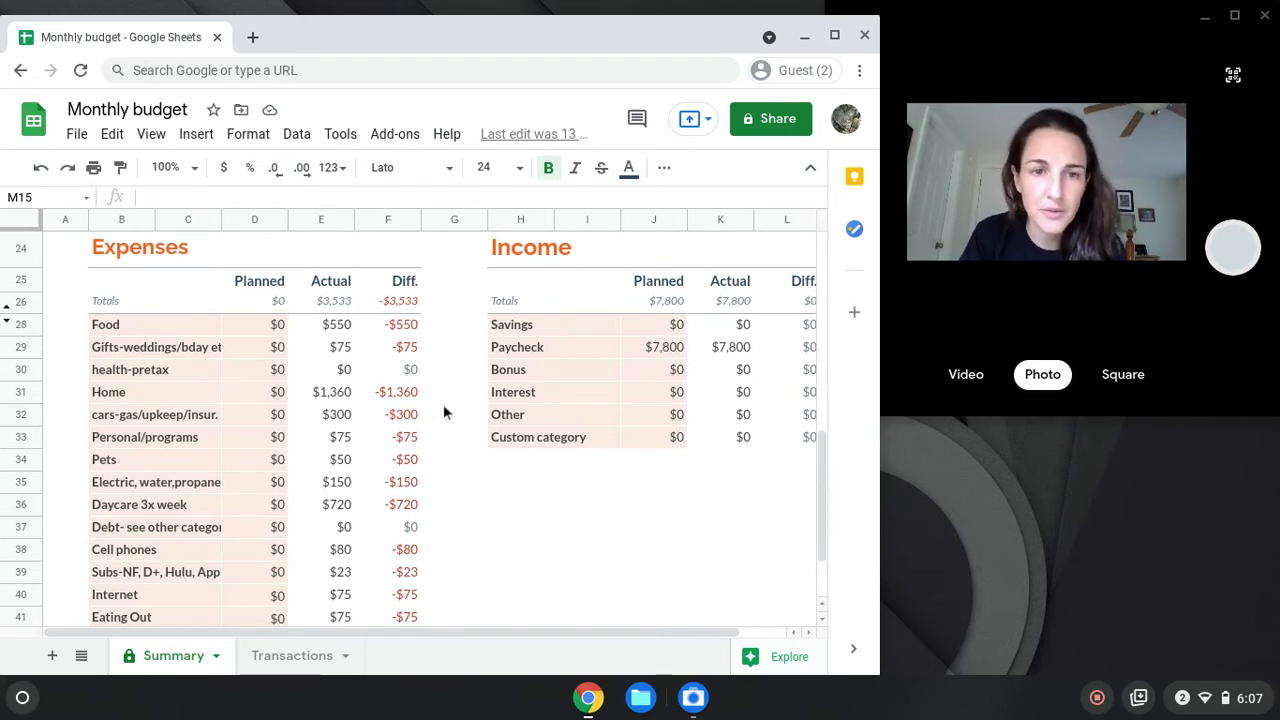
pyautogui.moveTo(207, 347)
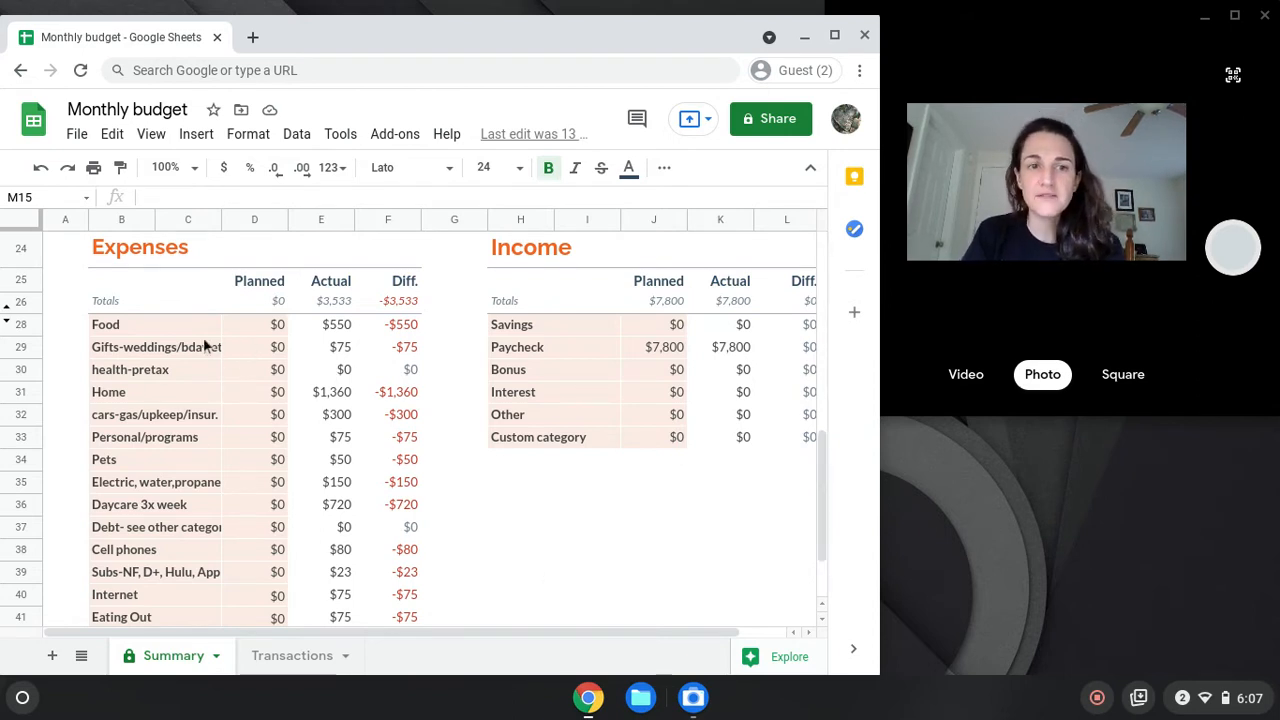
pyautogui.moveTo(293, 368)
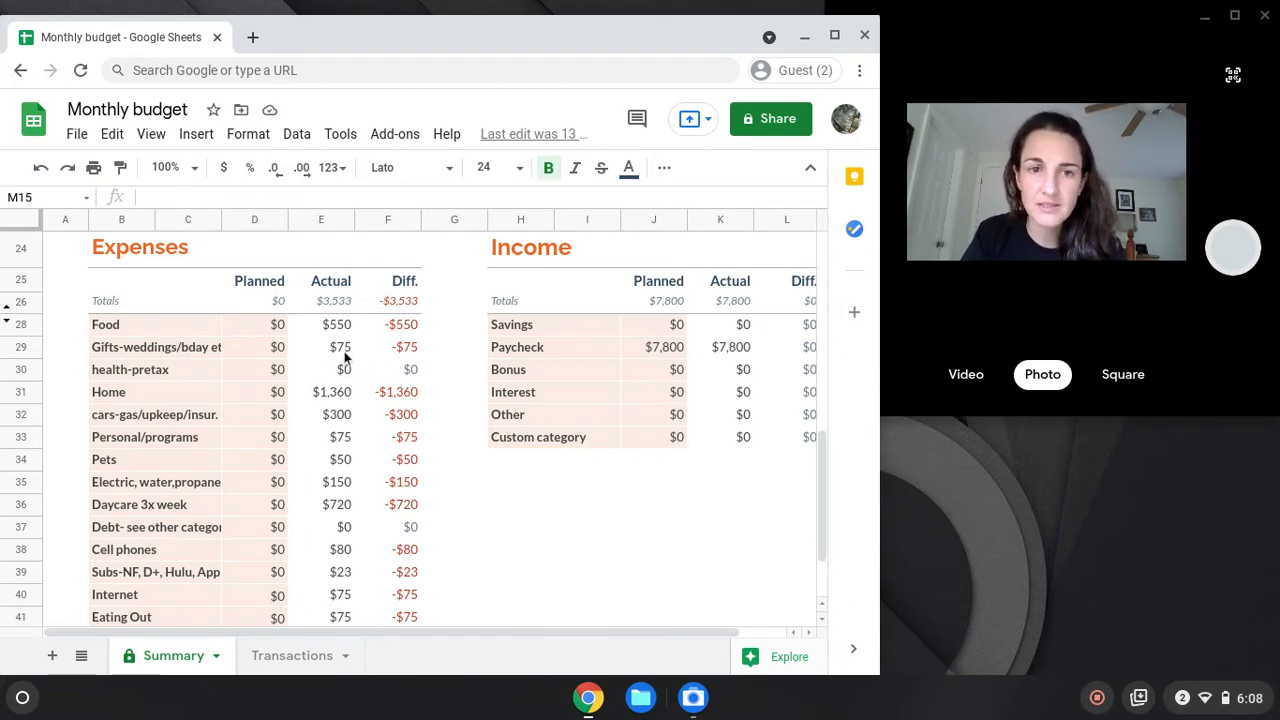
pyautogui.moveTo(225, 390)
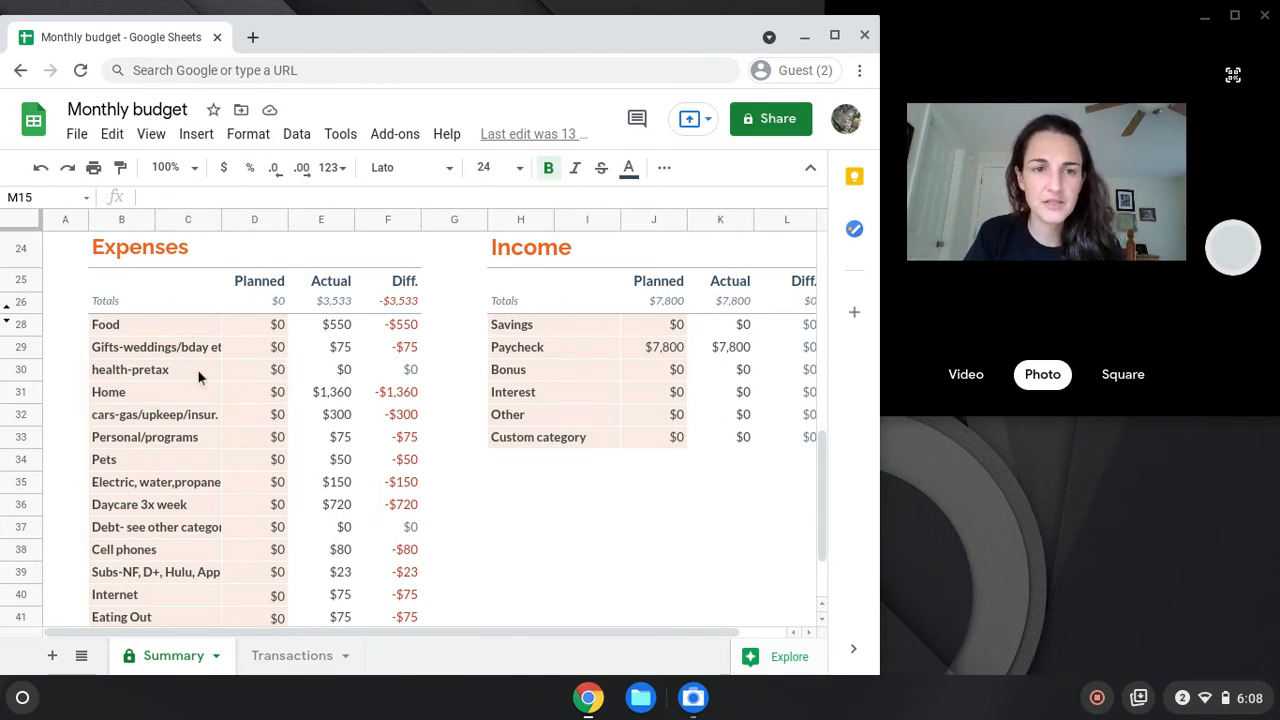
pyautogui.moveTo(332, 387)
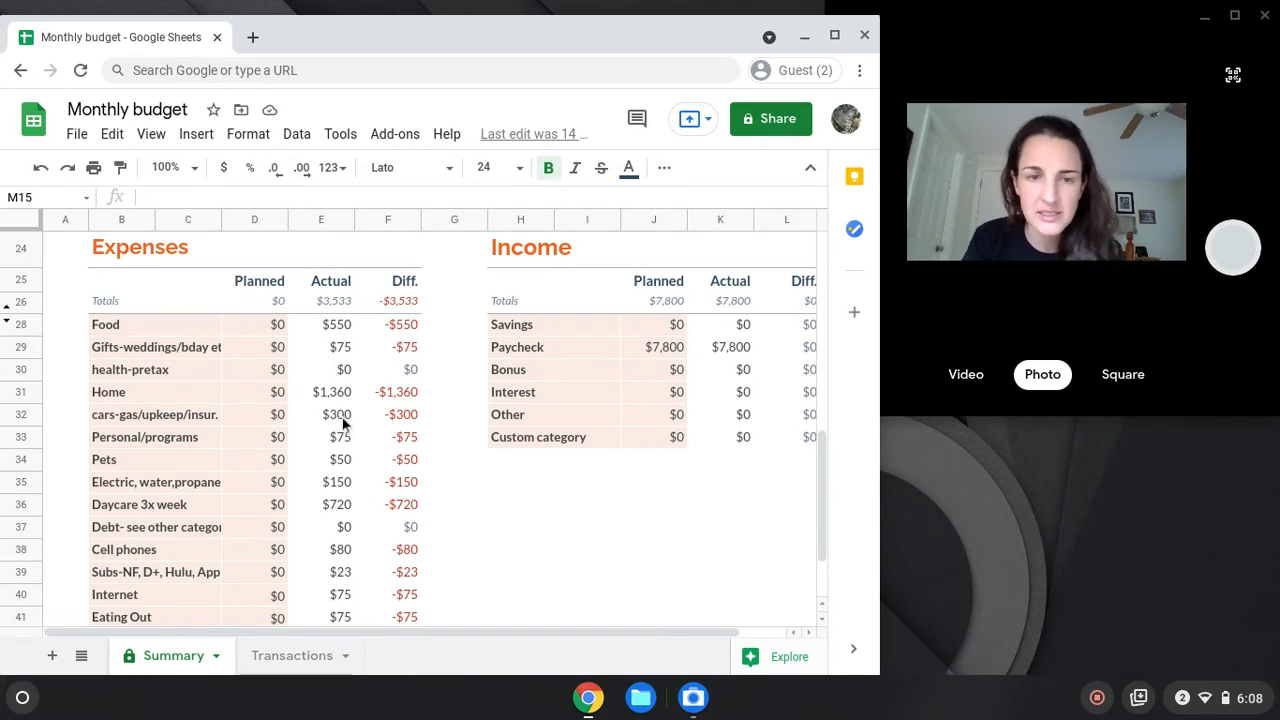
pyautogui.moveTo(333, 391)
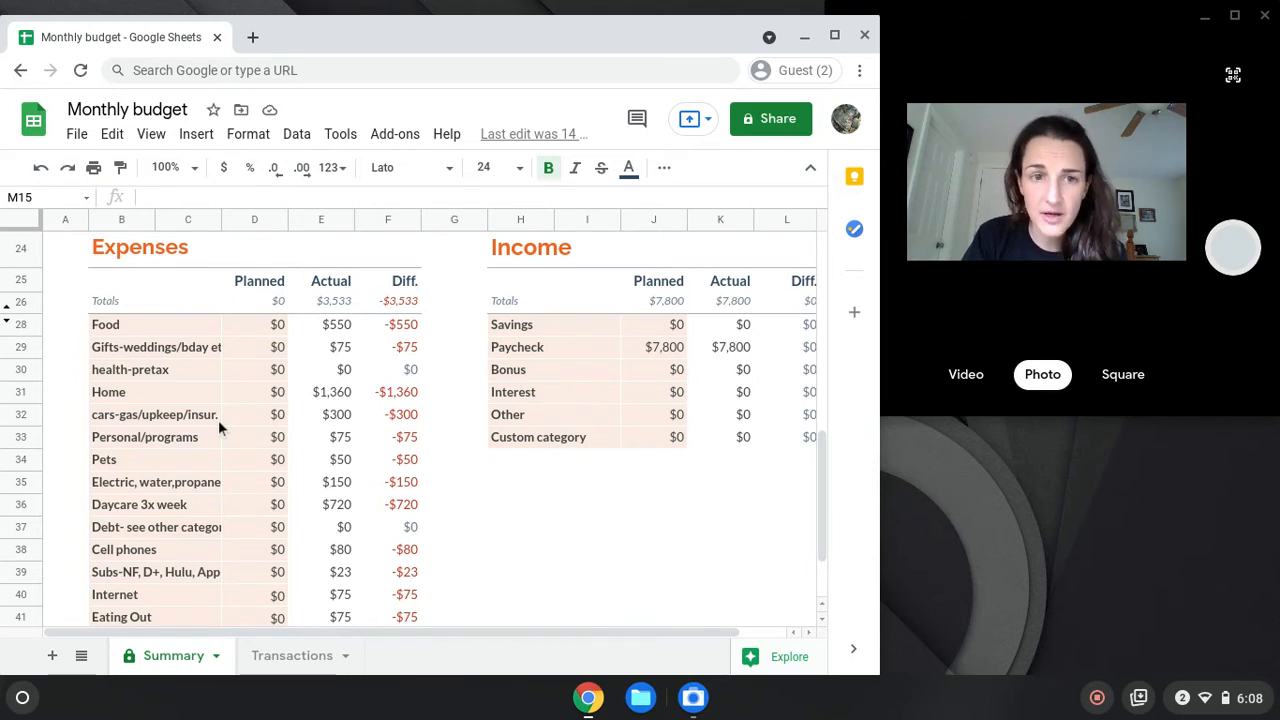
pyautogui.moveTo(305, 438)
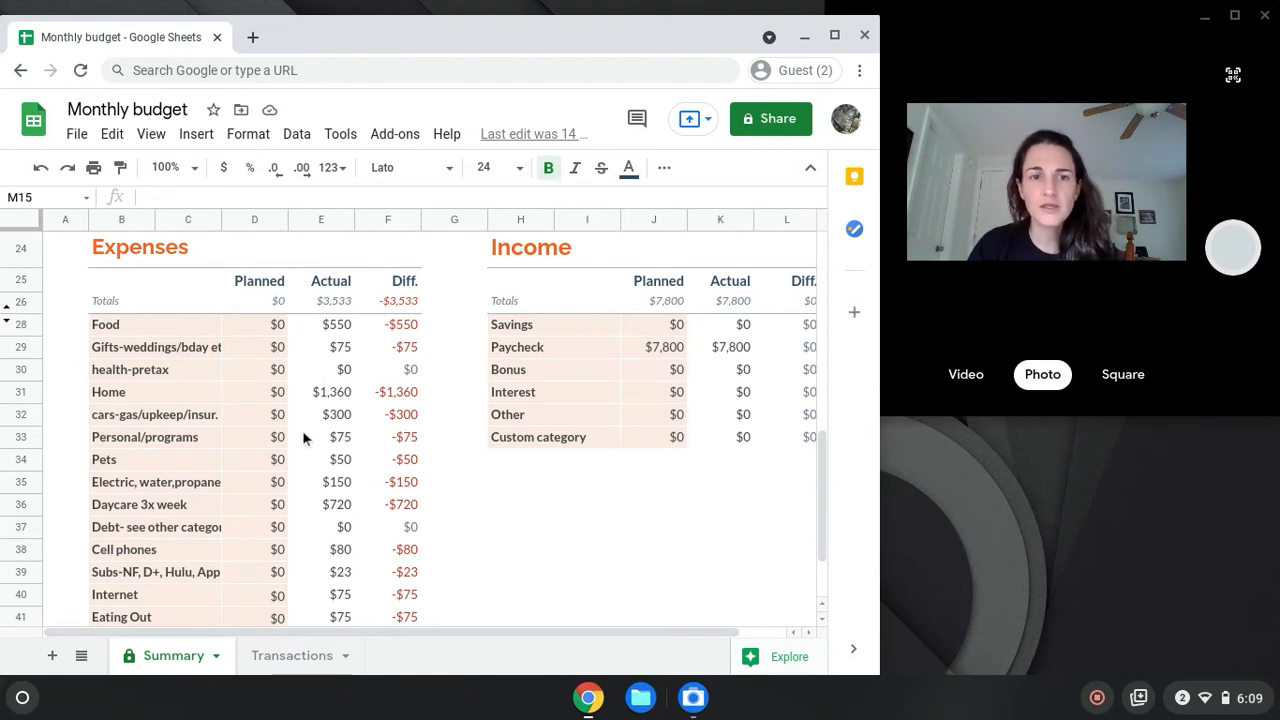
pyautogui.moveTo(342, 425)
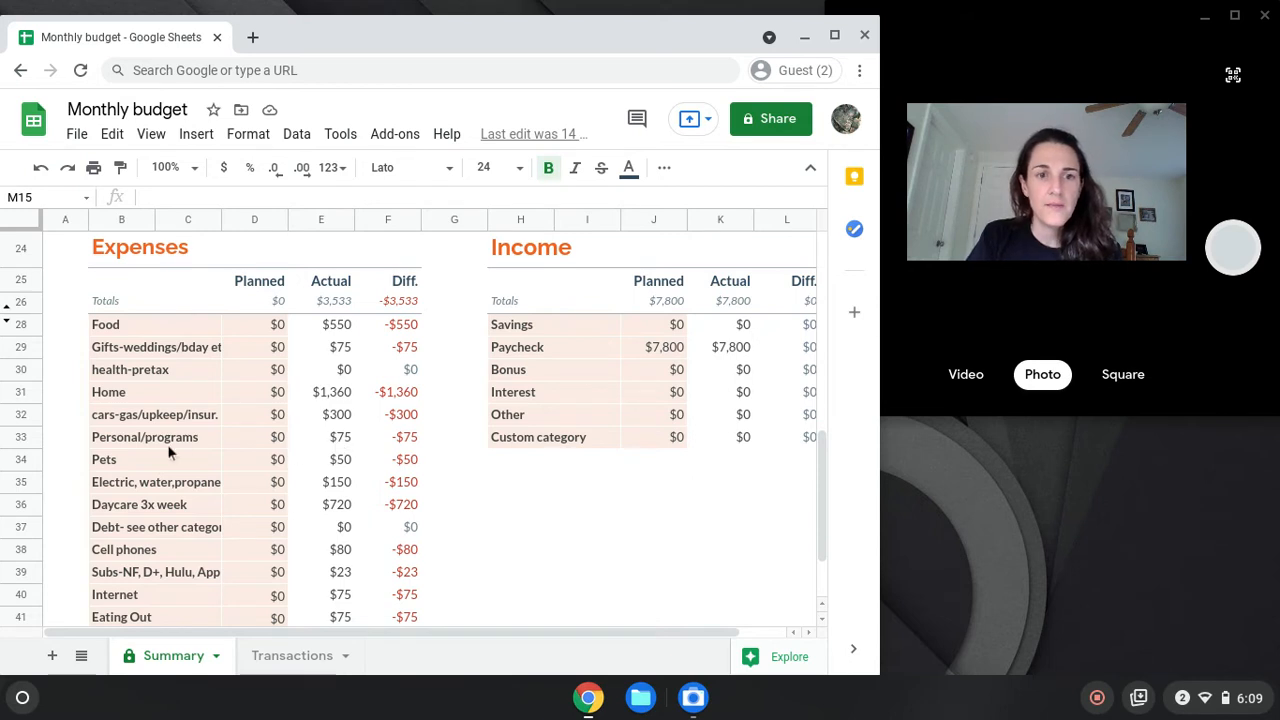
pyautogui.moveTo(352, 444)
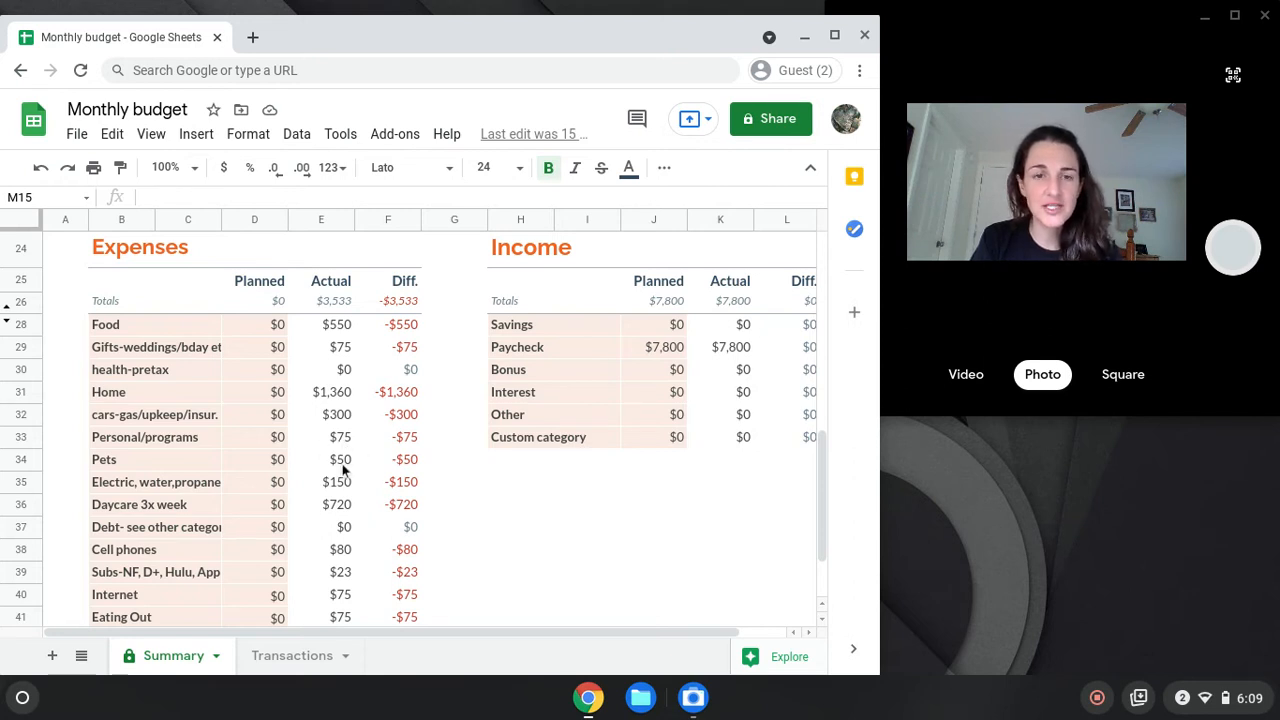
pyautogui.moveTo(358, 478)
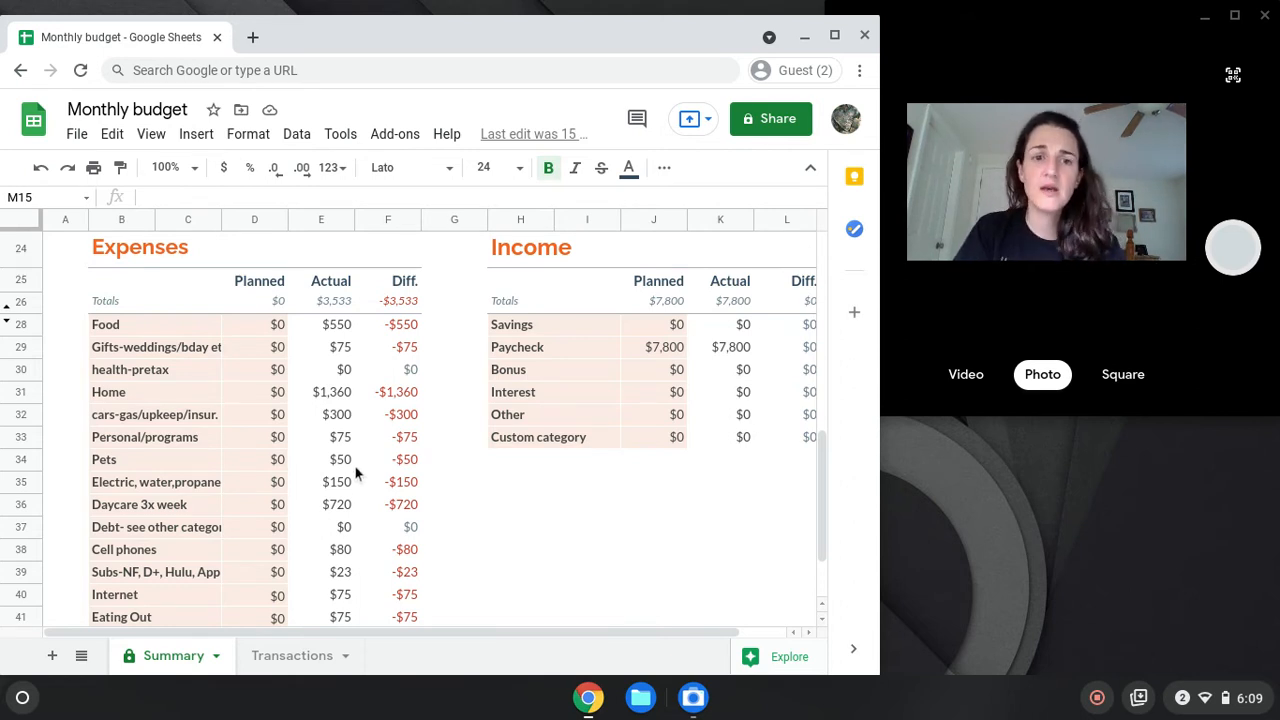
pyautogui.moveTo(355, 490)
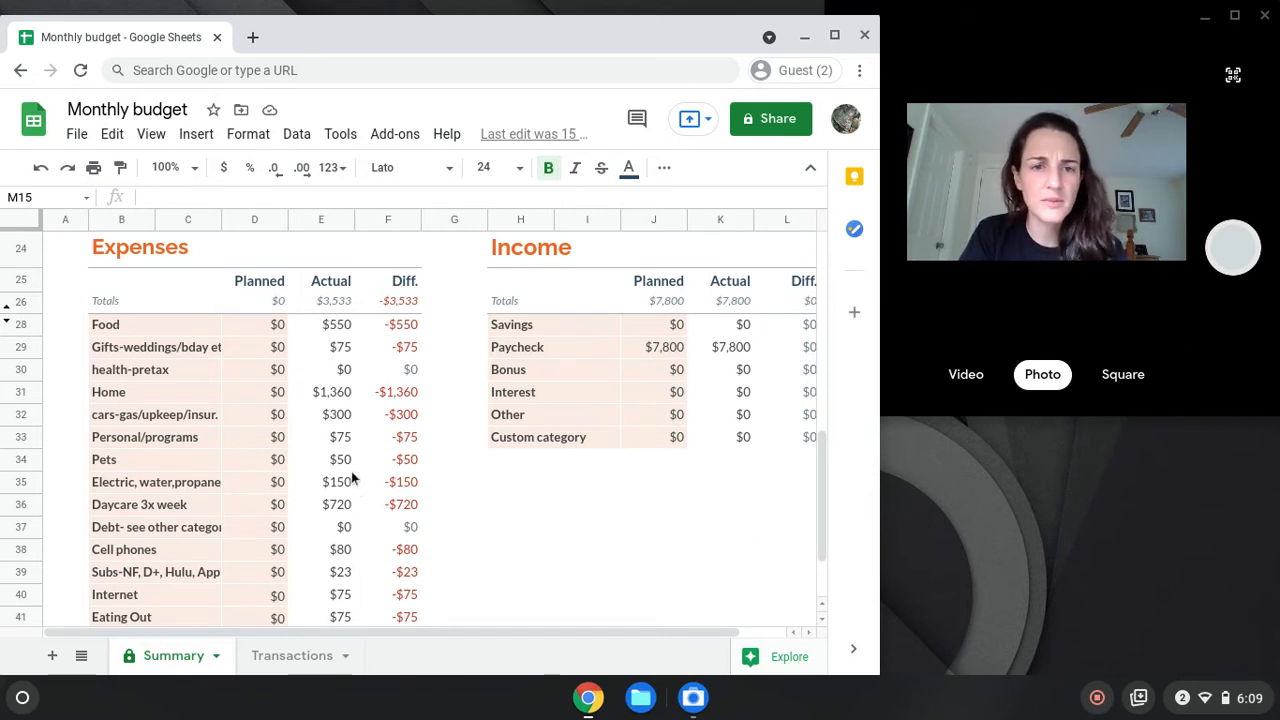
pyautogui.moveTo(321, 500)
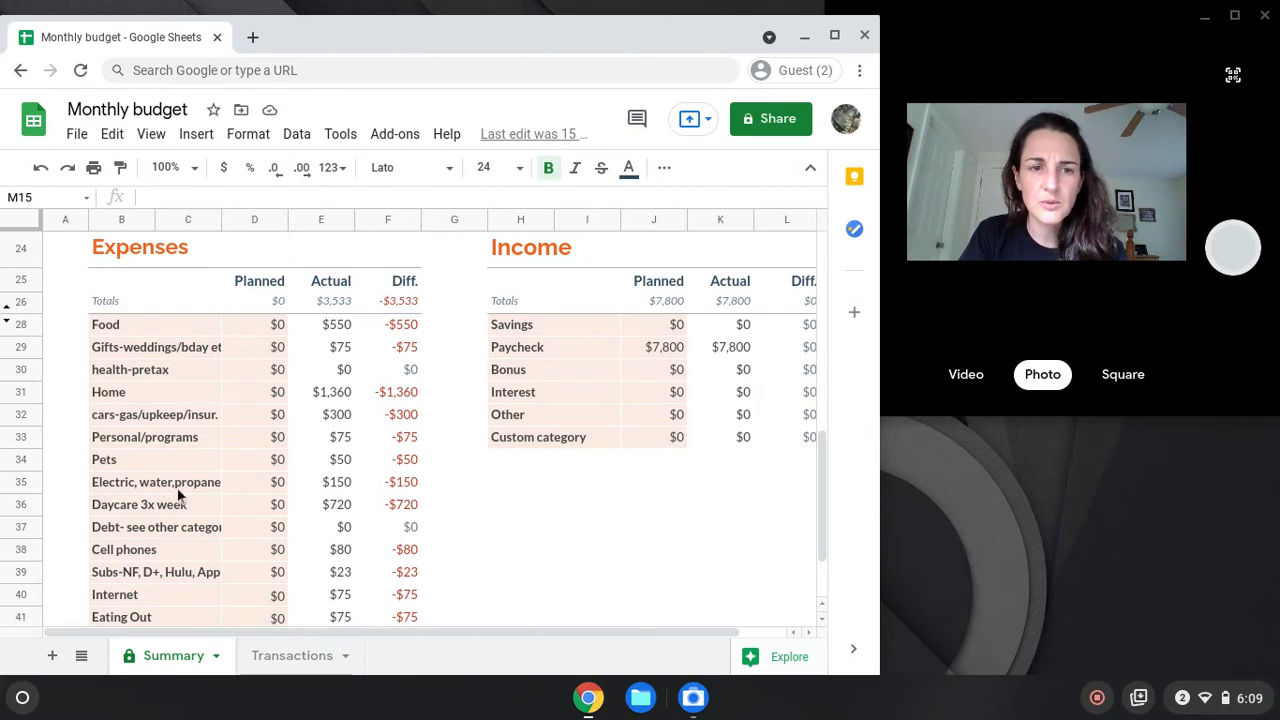
pyautogui.moveTo(362, 497)
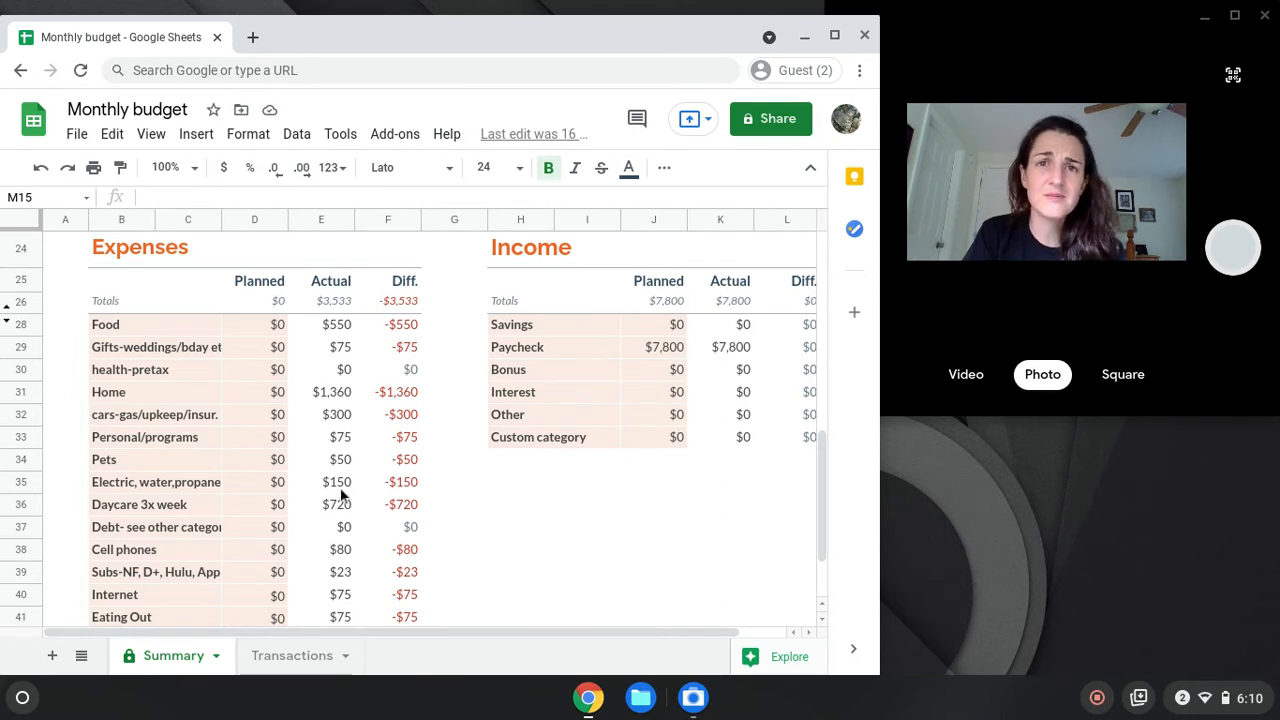
pyautogui.moveTo(358, 495)
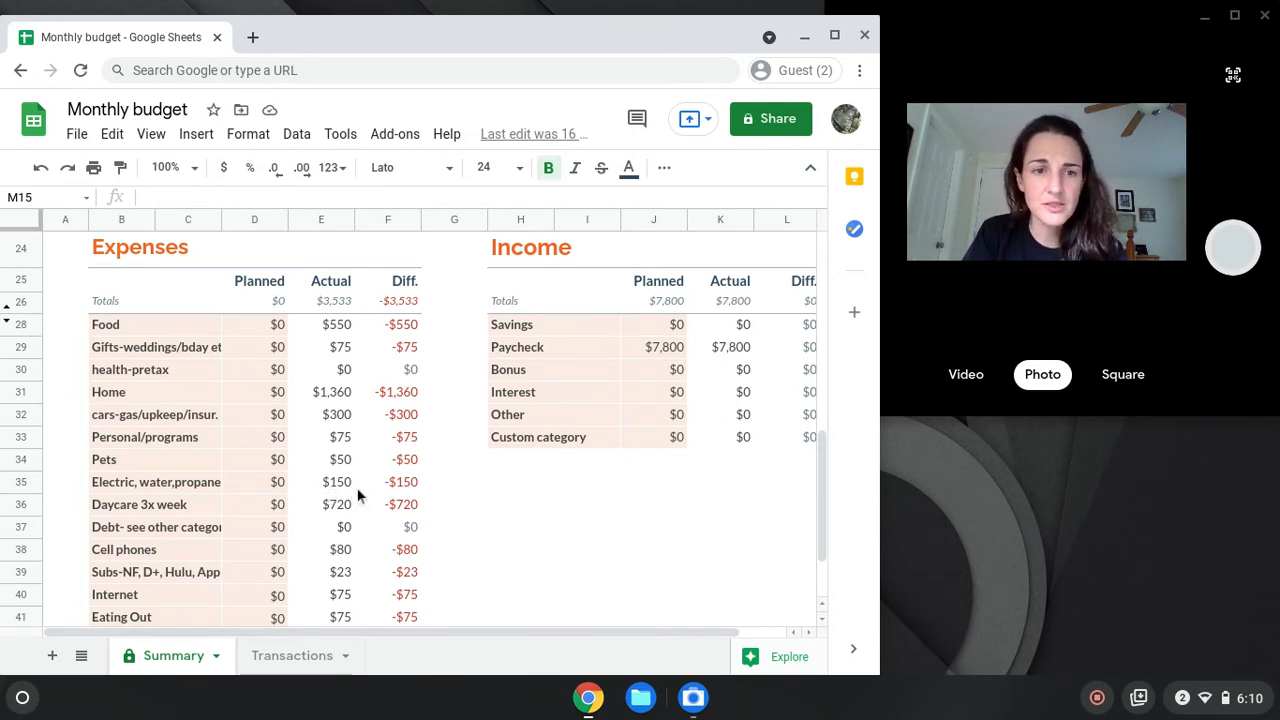
pyautogui.moveTo(197, 489)
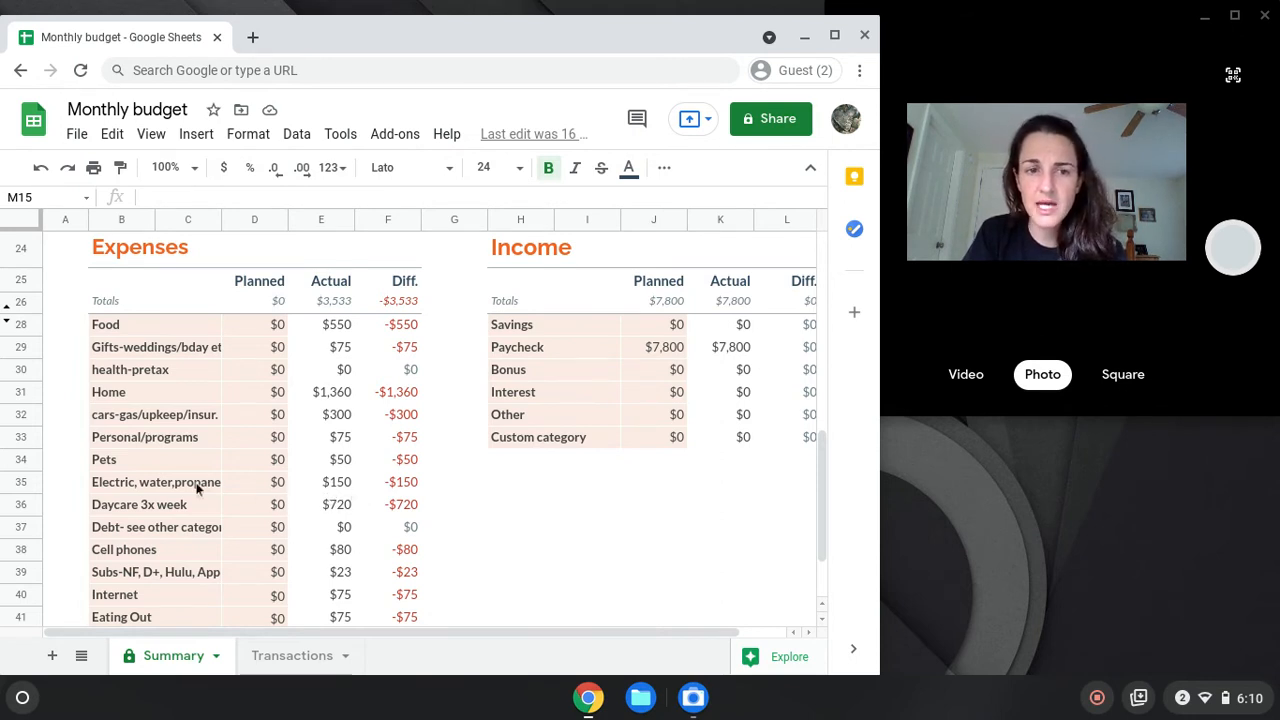
pyautogui.moveTo(241, 491)
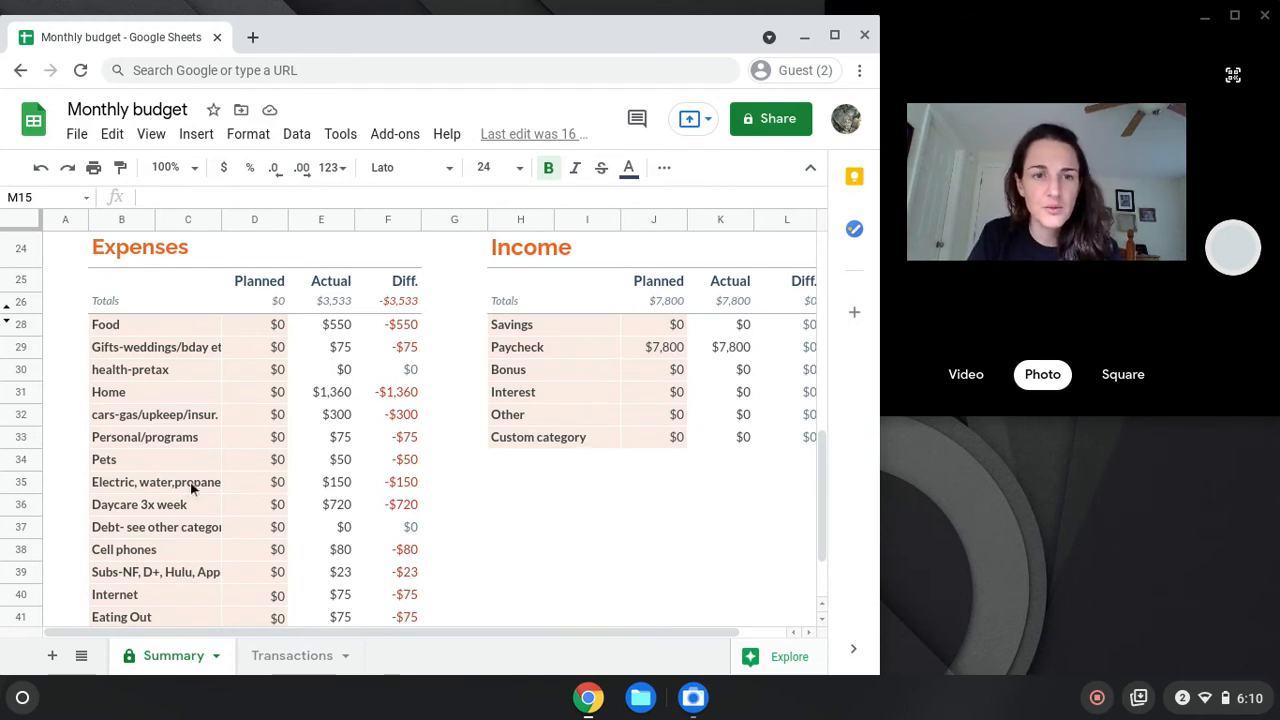
pyautogui.moveTo(261, 501)
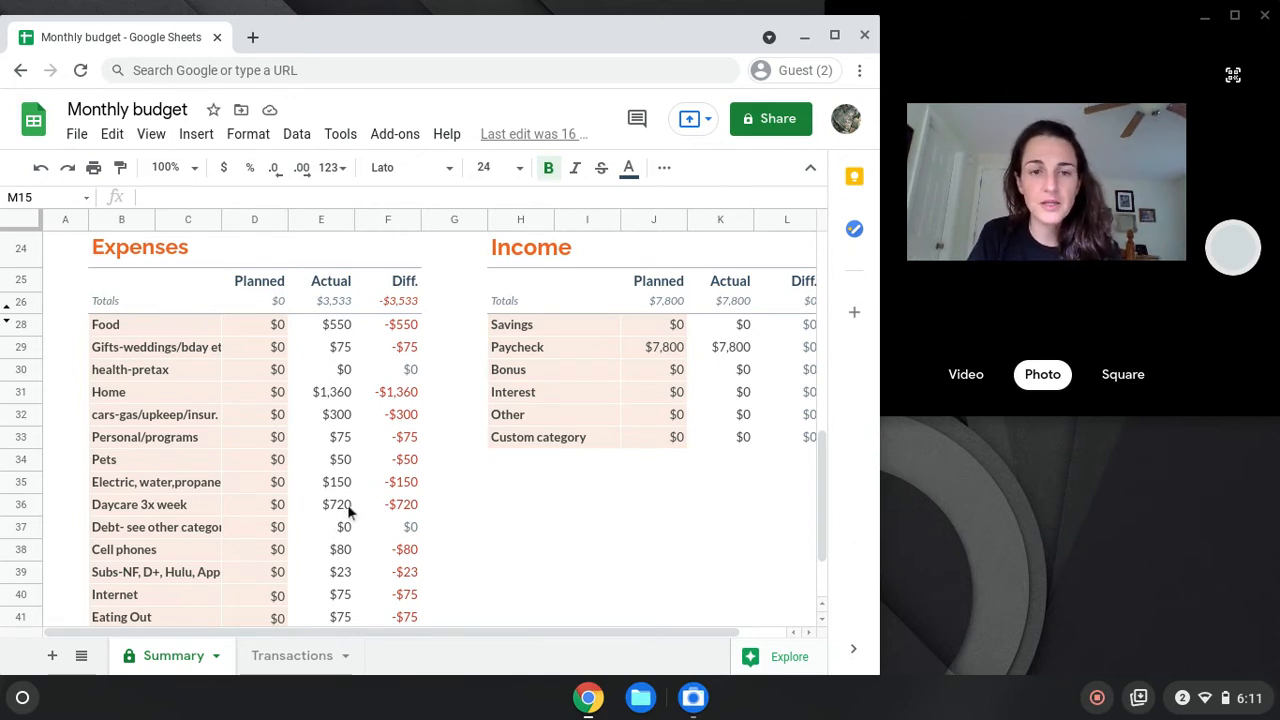
pyautogui.moveTo(353, 537)
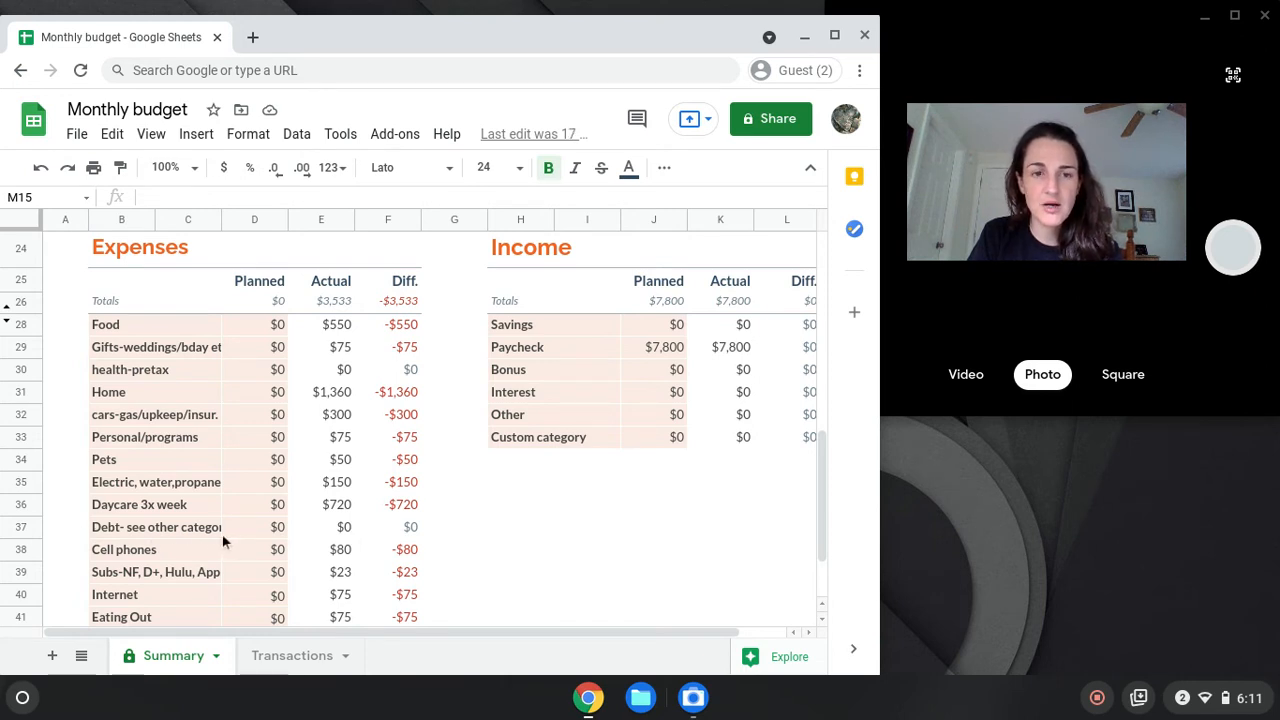
pyautogui.moveTo(95, 540)
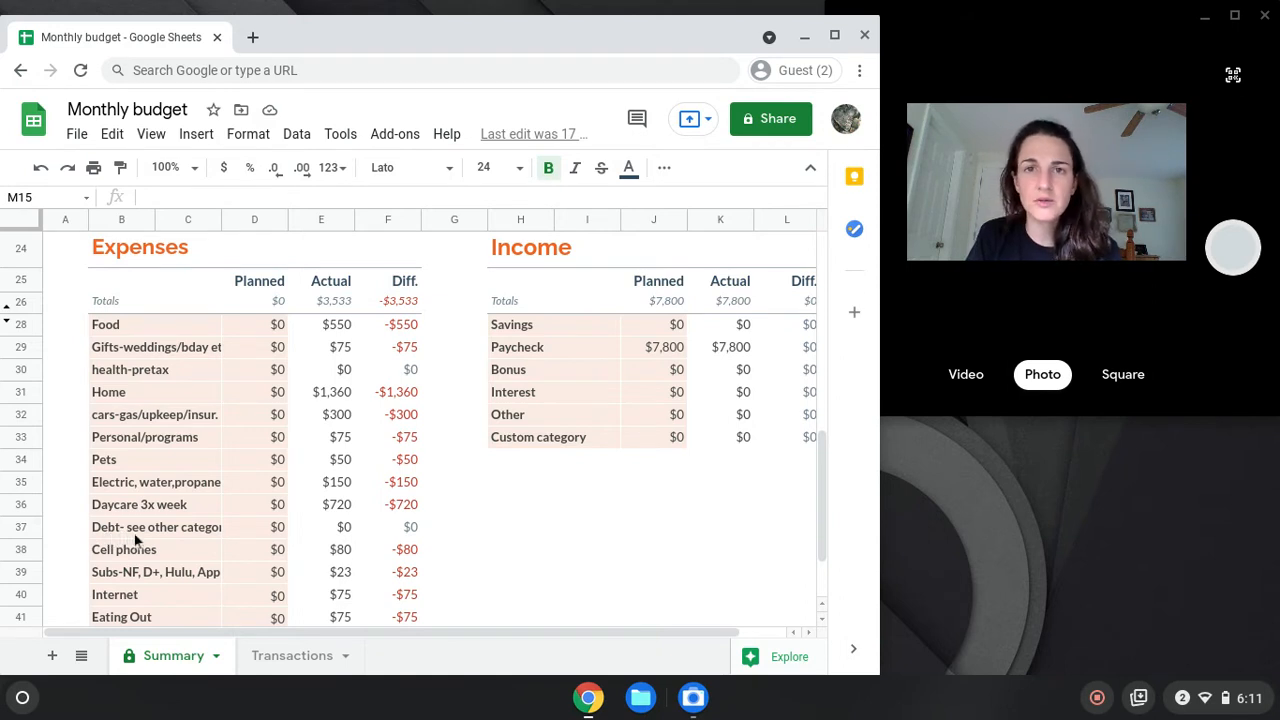
pyautogui.moveTo(211, 548)
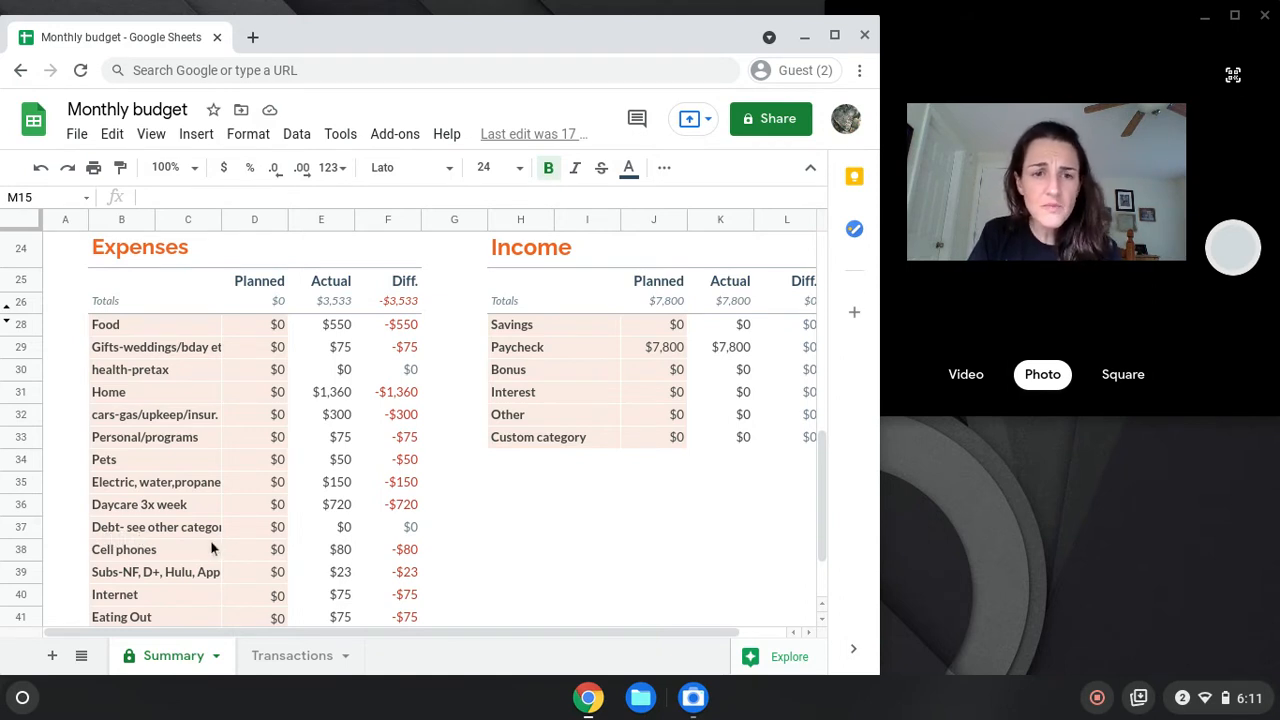
pyautogui.moveTo(352, 540)
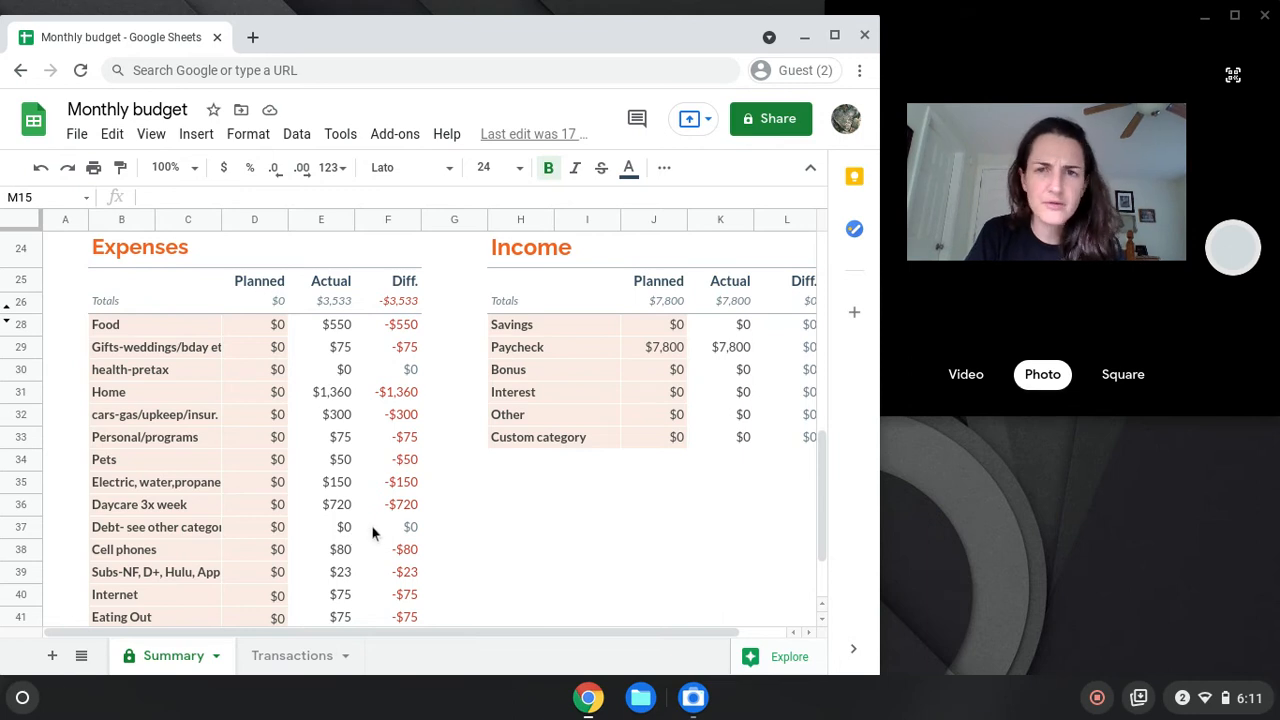
pyautogui.moveTo(340, 544)
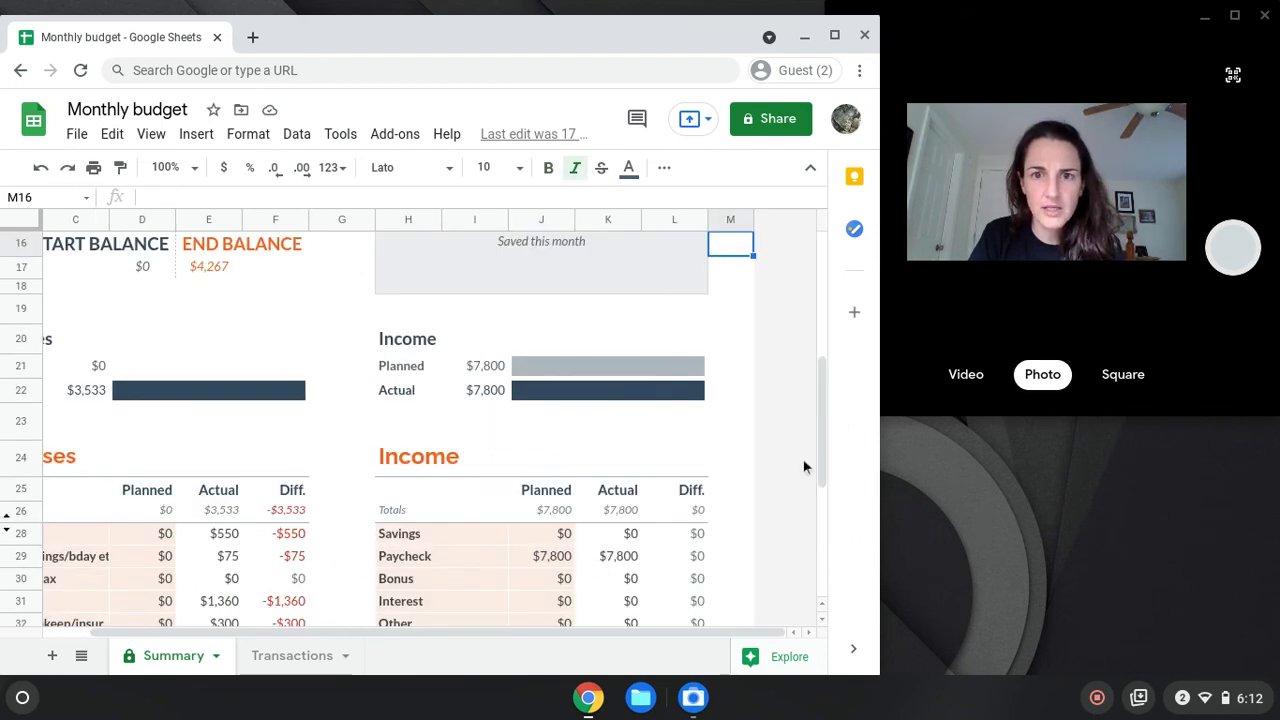
pyautogui.scroll(-3)
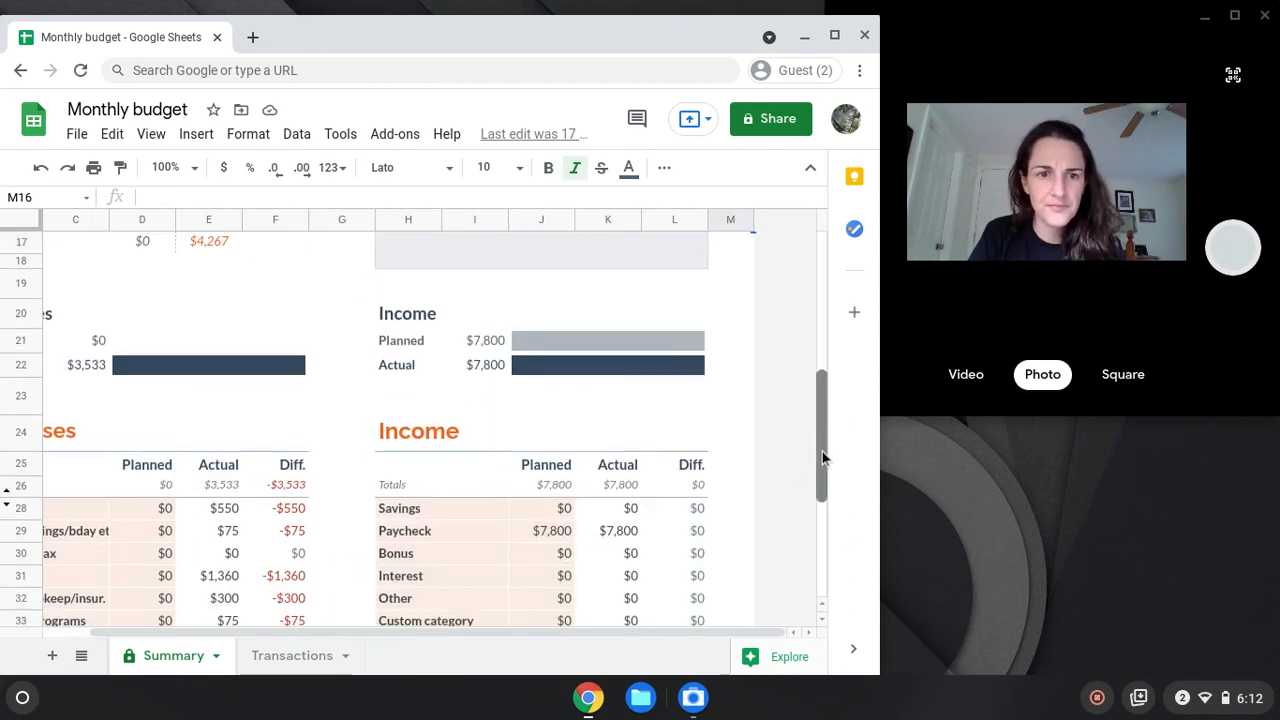
pyautogui.scroll(-3)
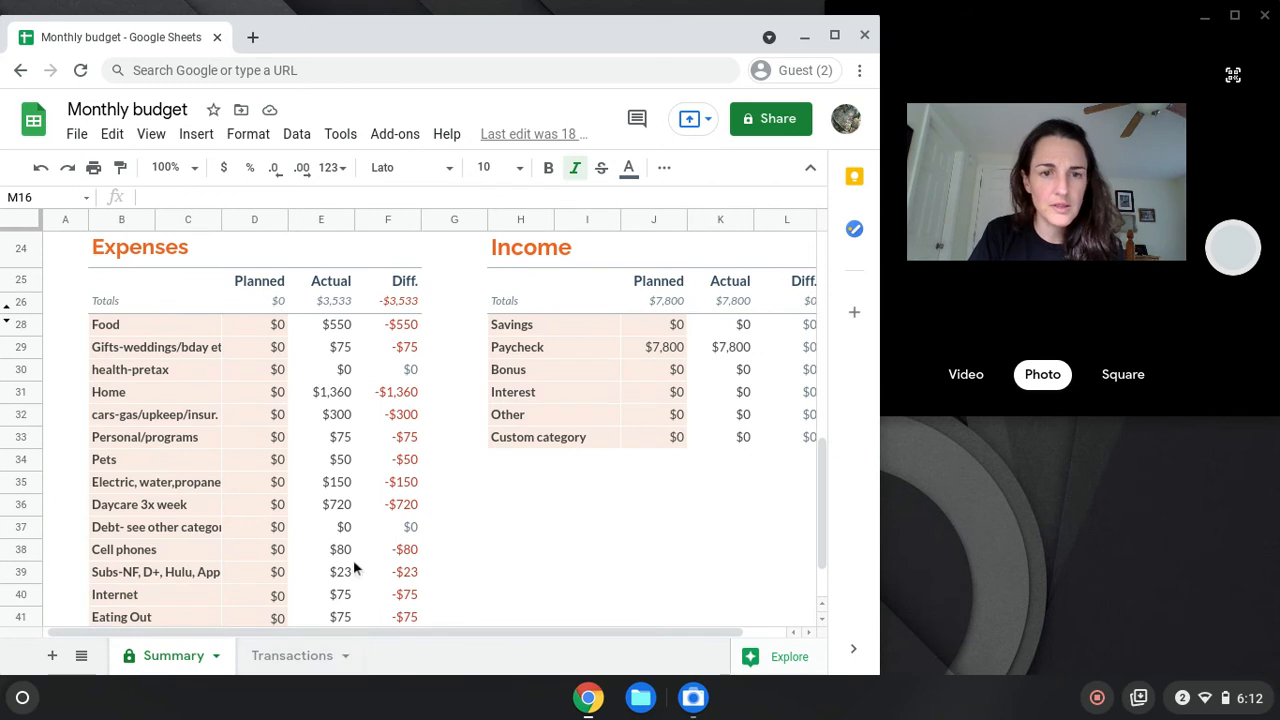
pyautogui.moveTo(342, 551)
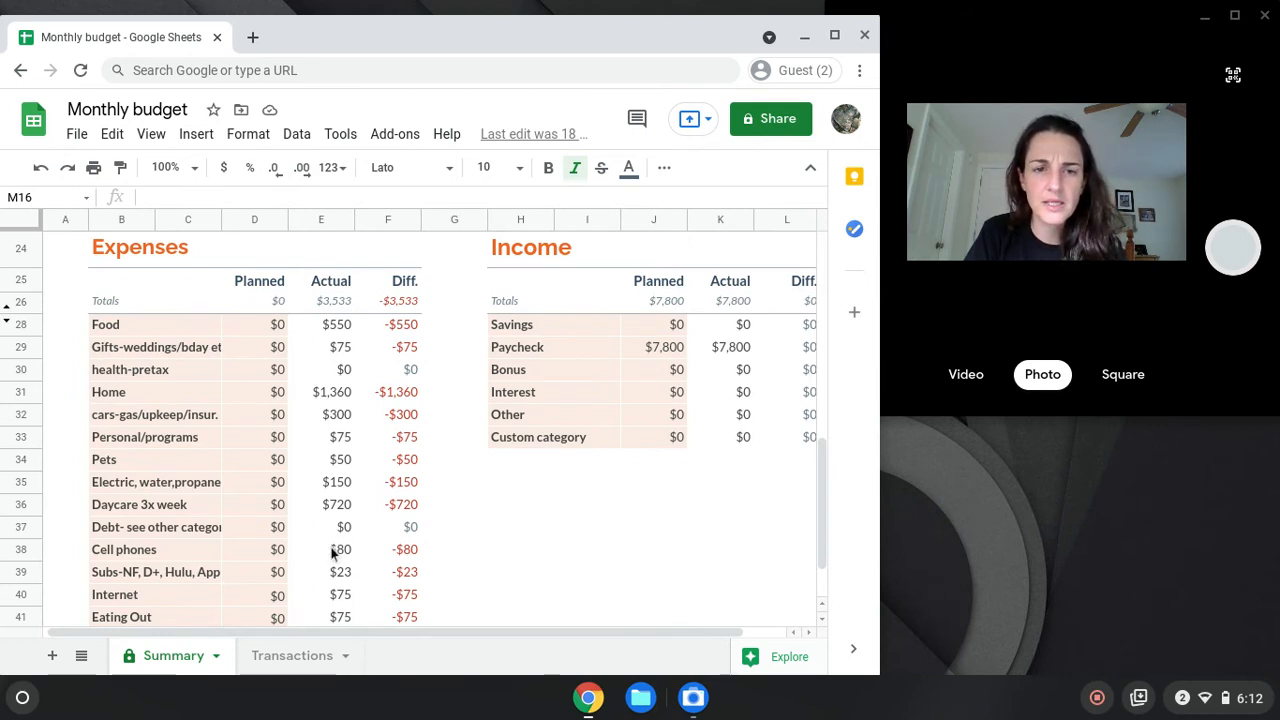
pyautogui.moveTo(355, 565)
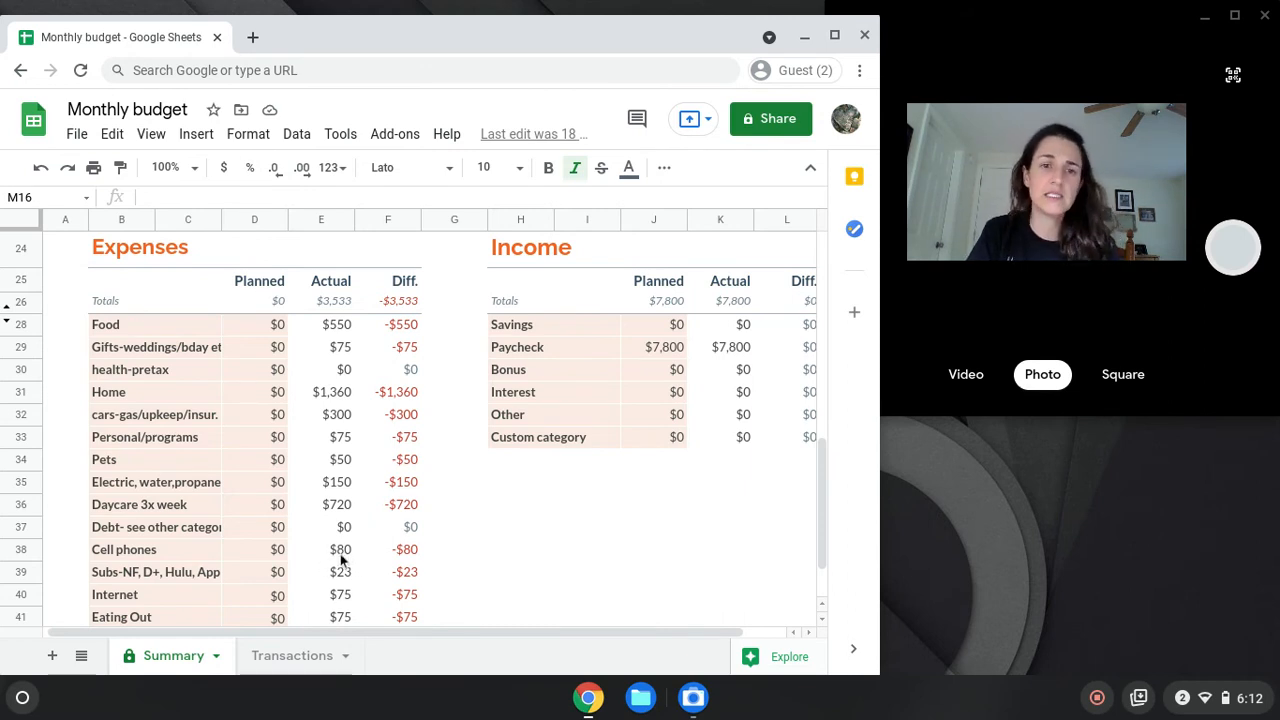
pyautogui.moveTo(222, 598)
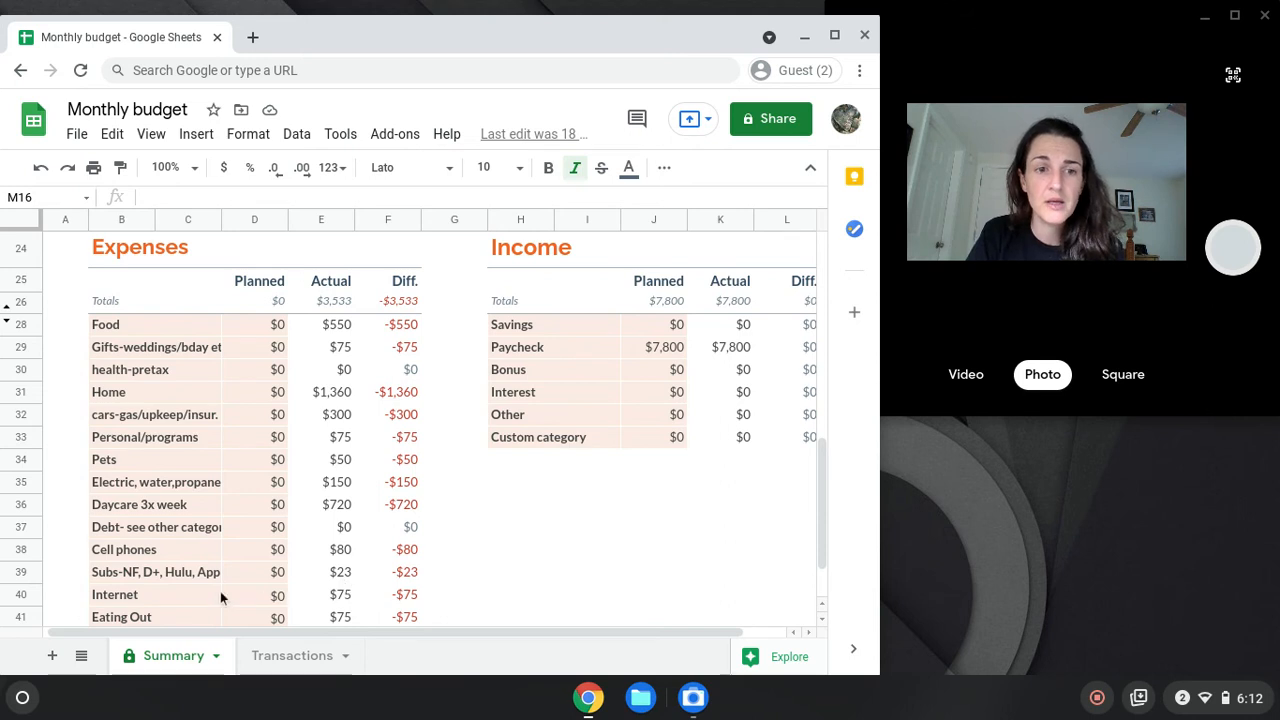
pyautogui.moveTo(192, 585)
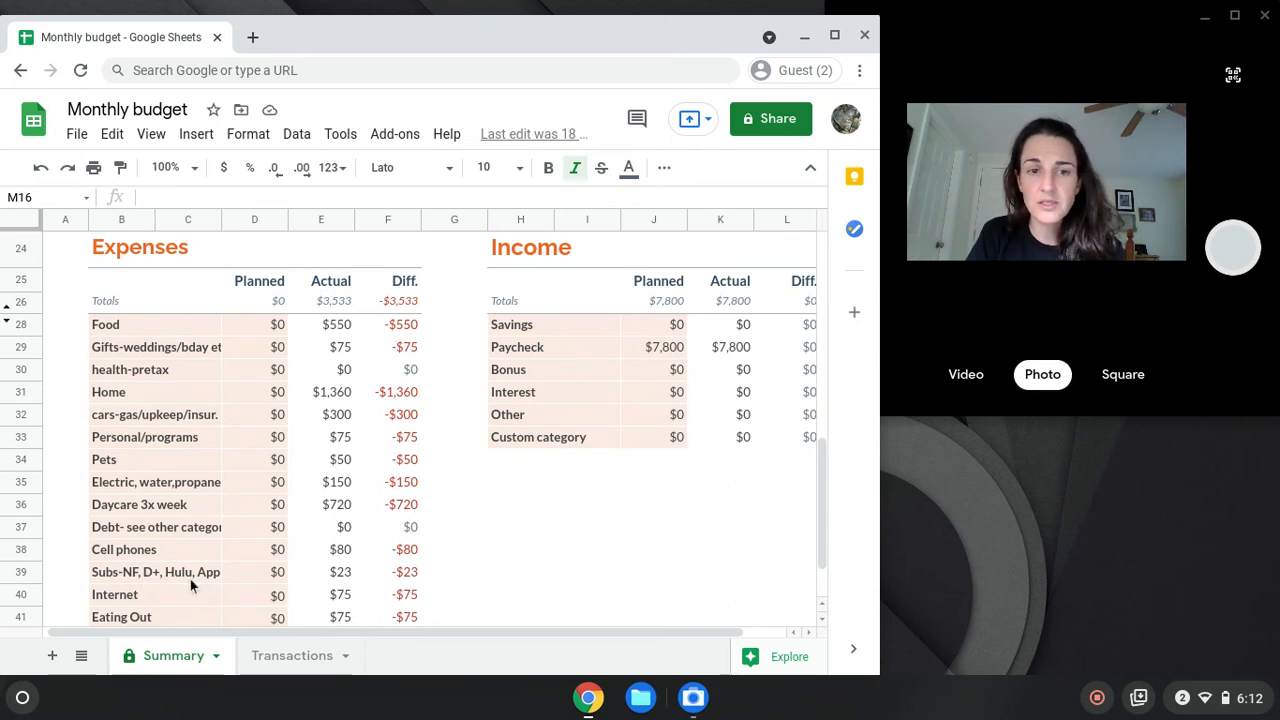
pyautogui.moveTo(343, 585)
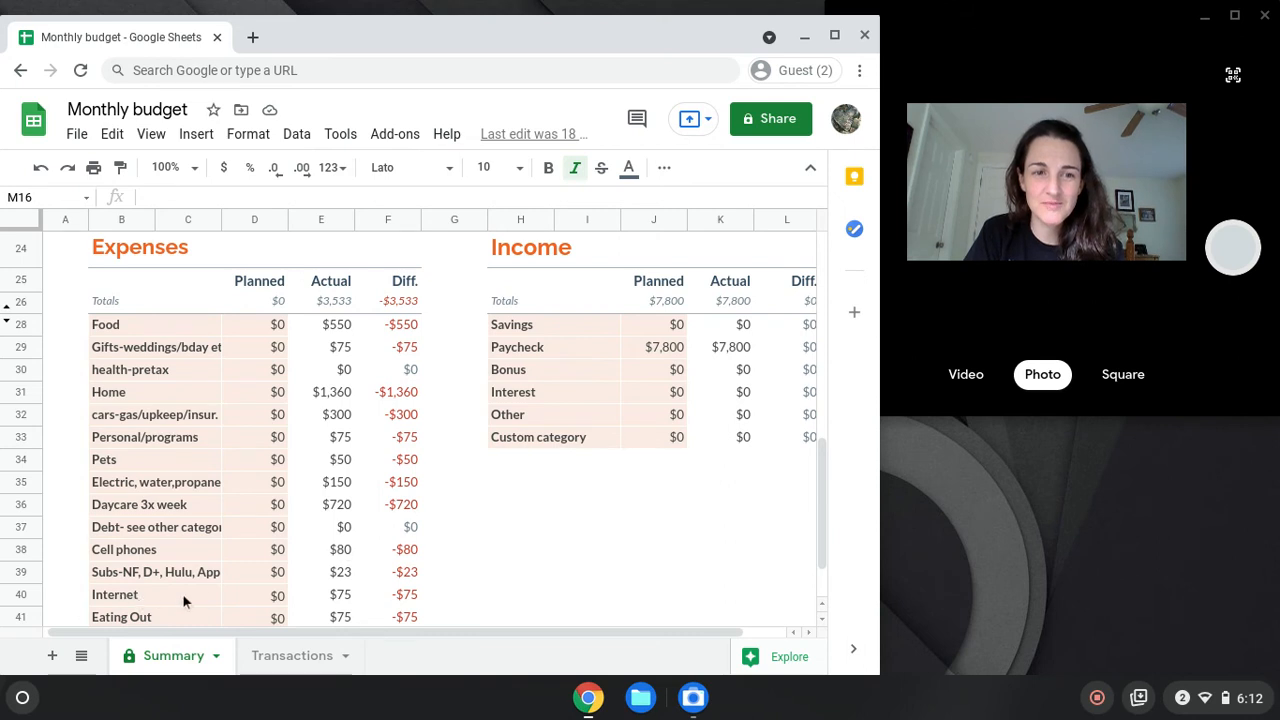
pyautogui.moveTo(348, 608)
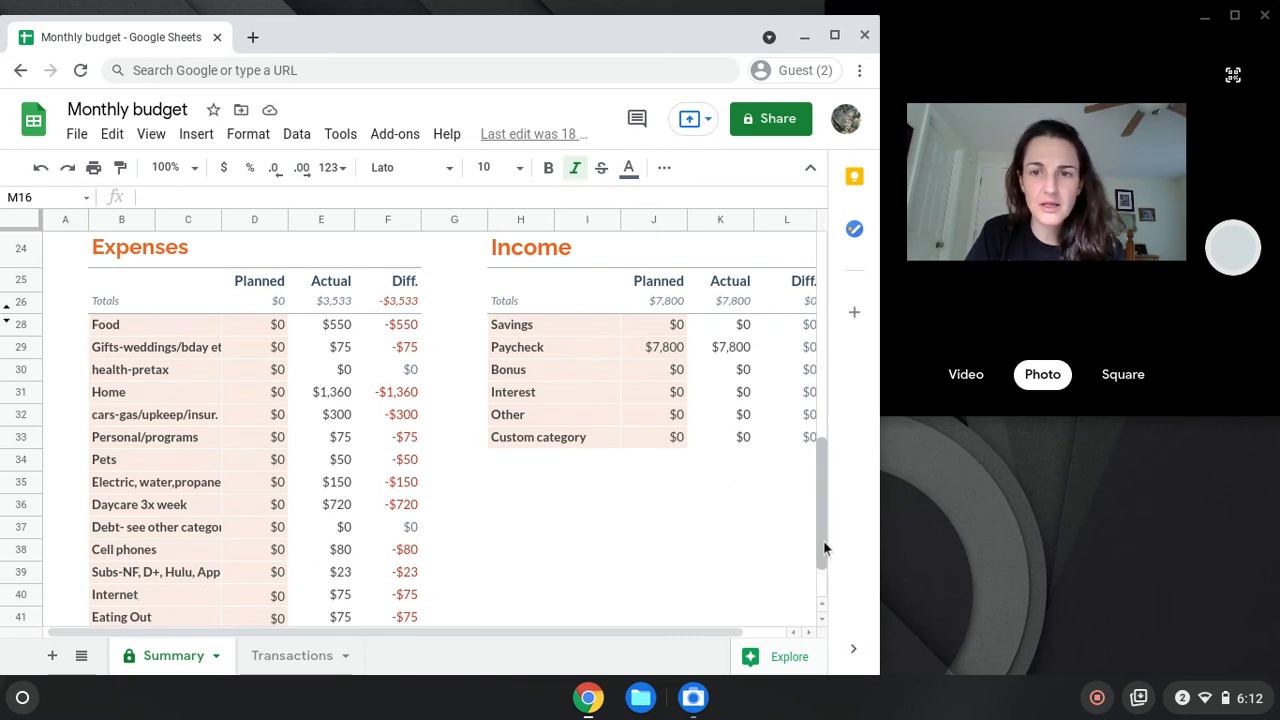
pyautogui.scroll(-3)
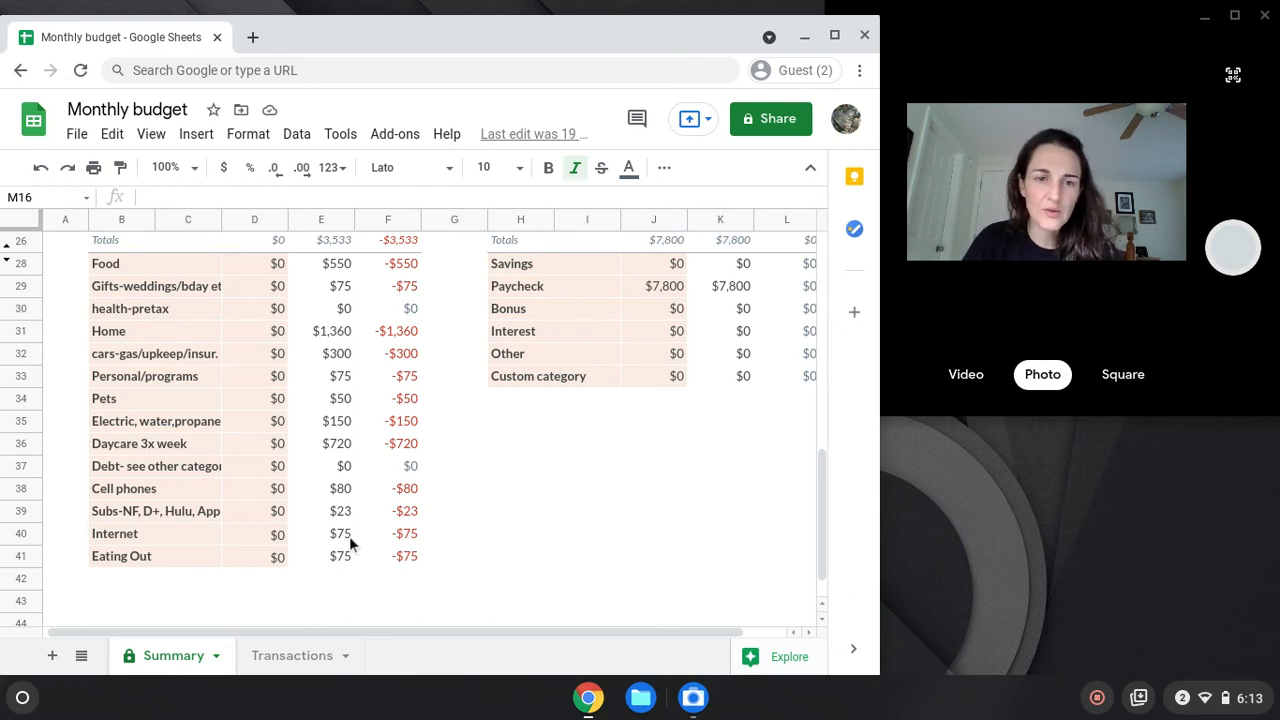
pyautogui.moveTo(838, 519)
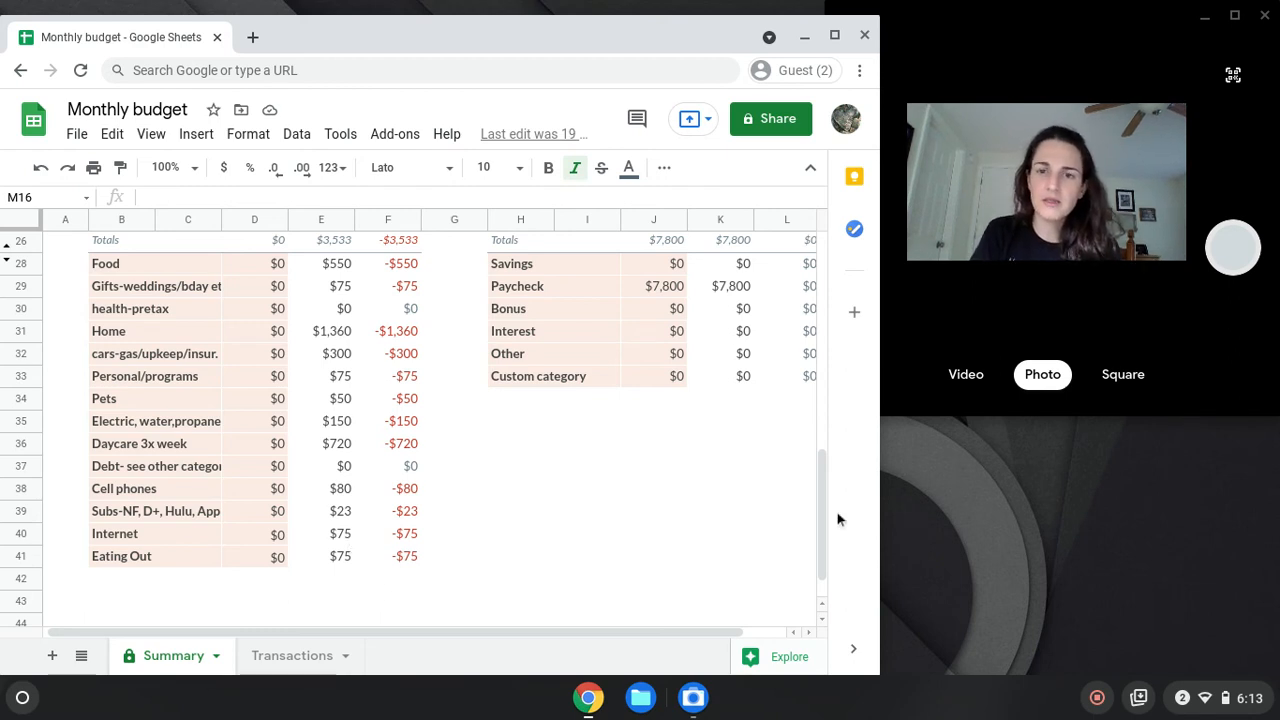
pyautogui.scroll(3)
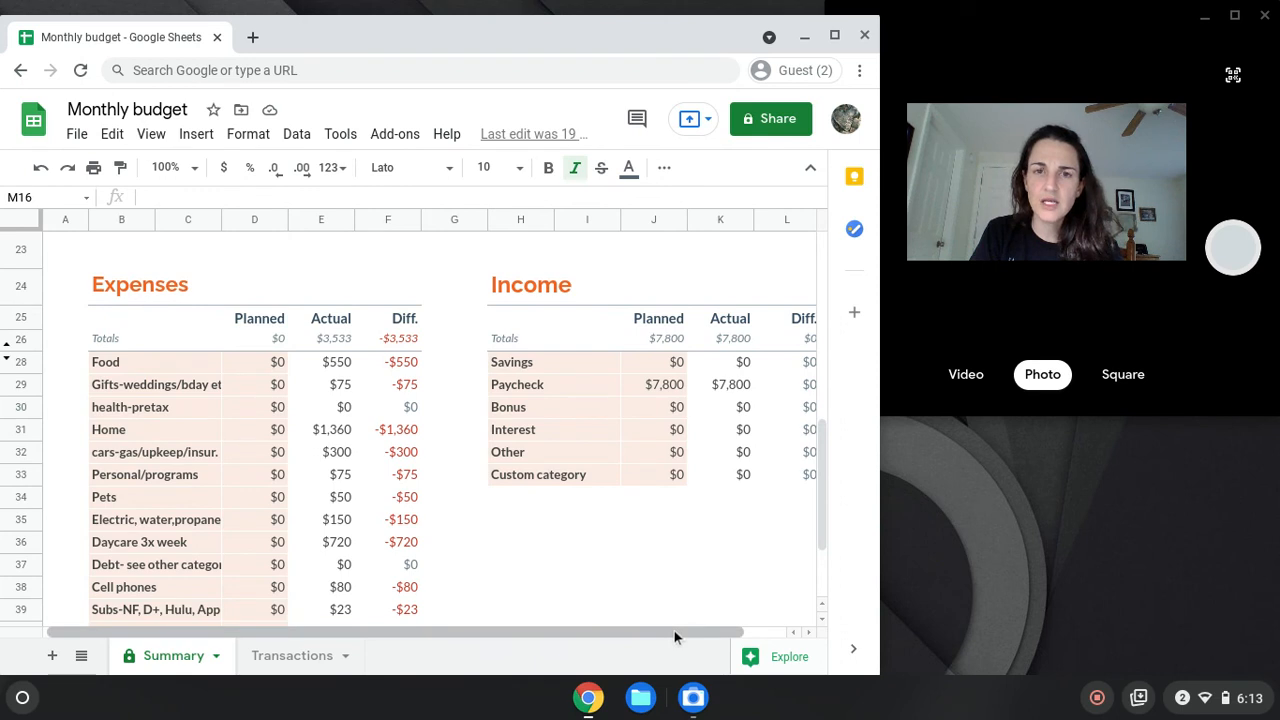
pyautogui.hscroll(3)
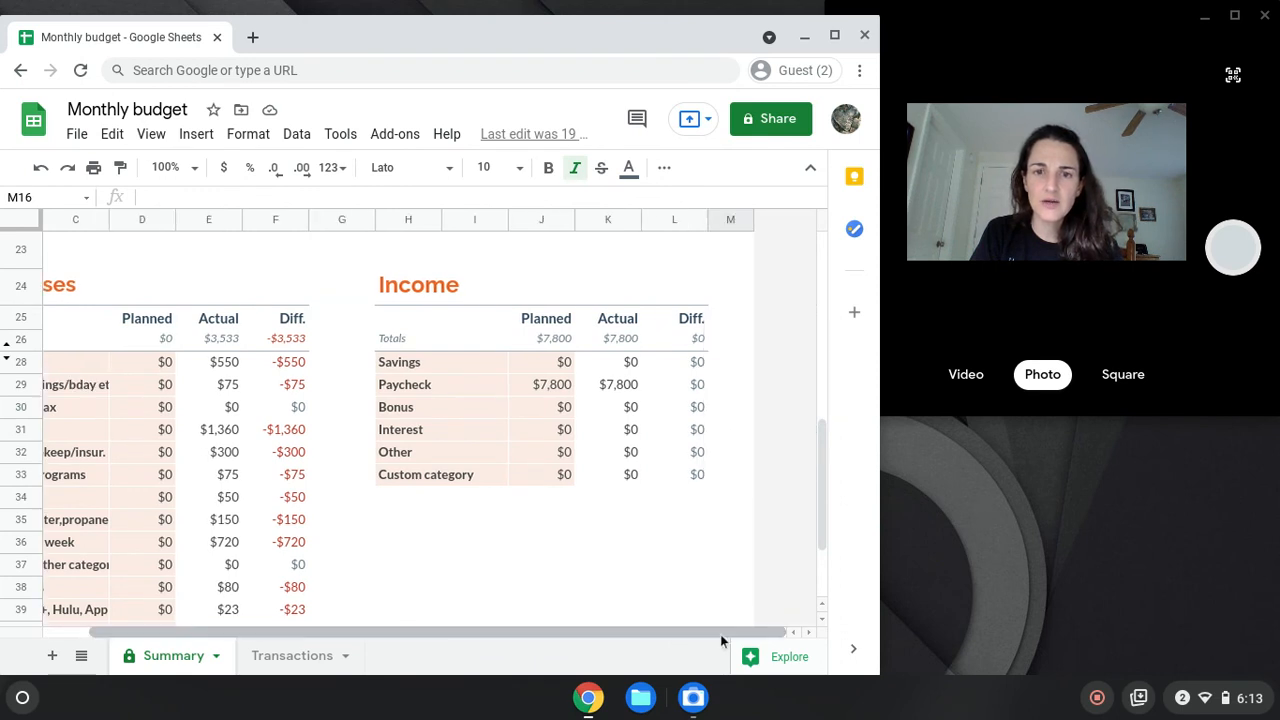
pyautogui.moveTo(462, 387)
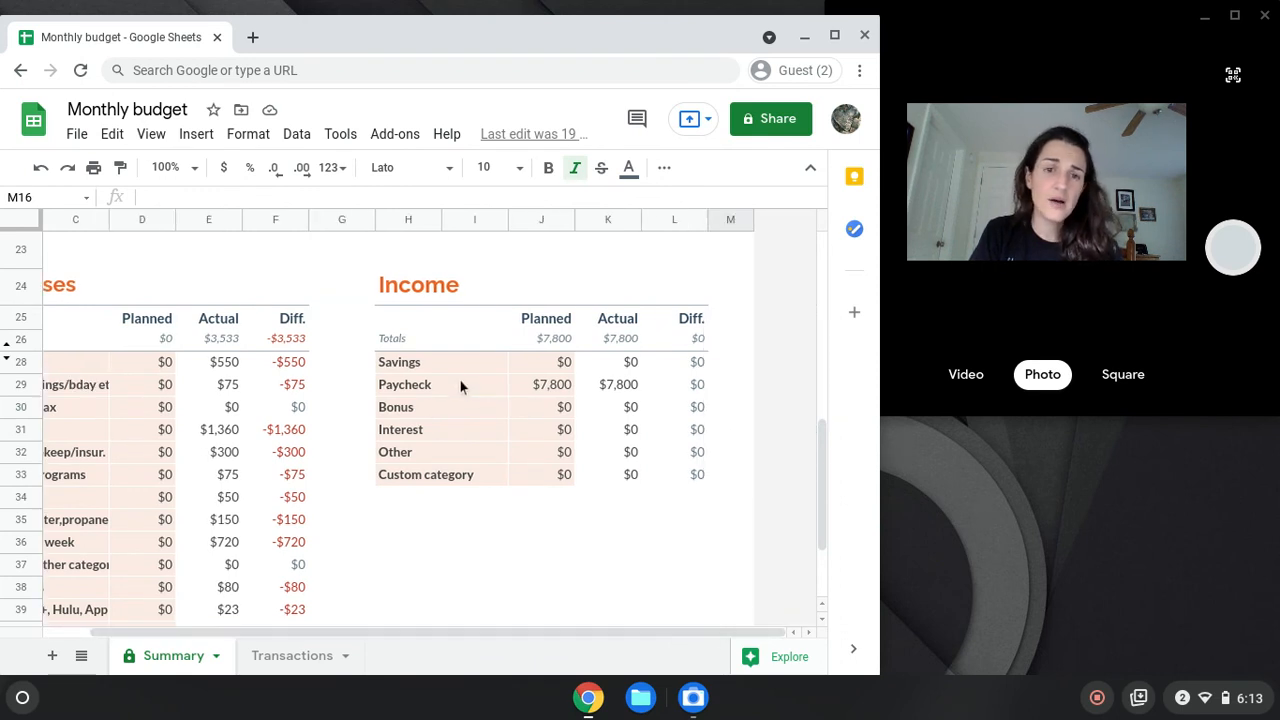
pyautogui.moveTo(821, 490)
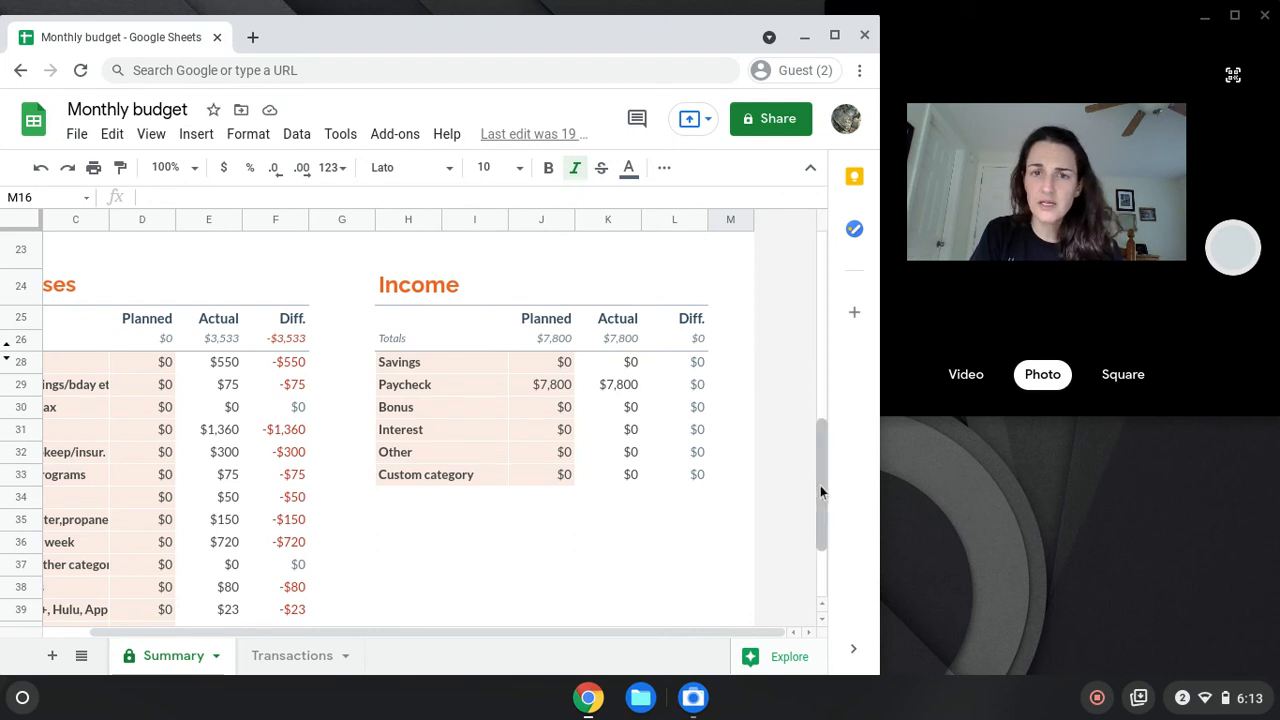
pyautogui.scroll(3)
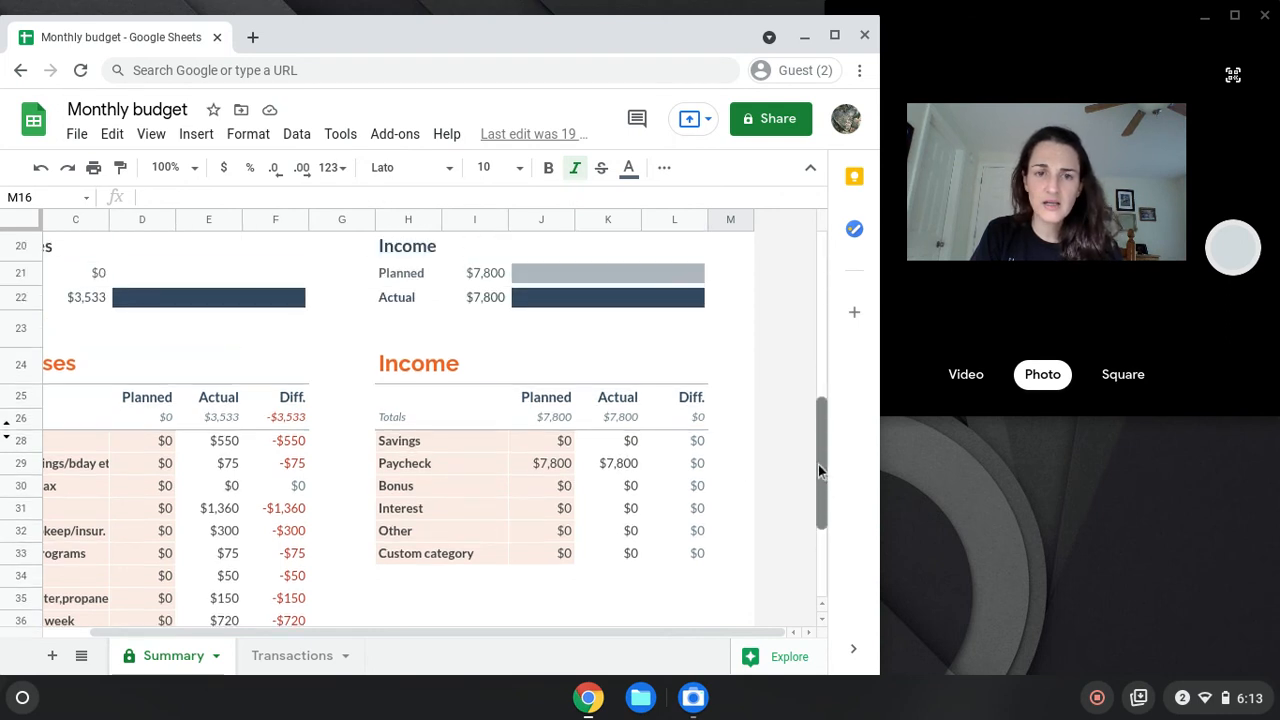
pyautogui.scroll(3)
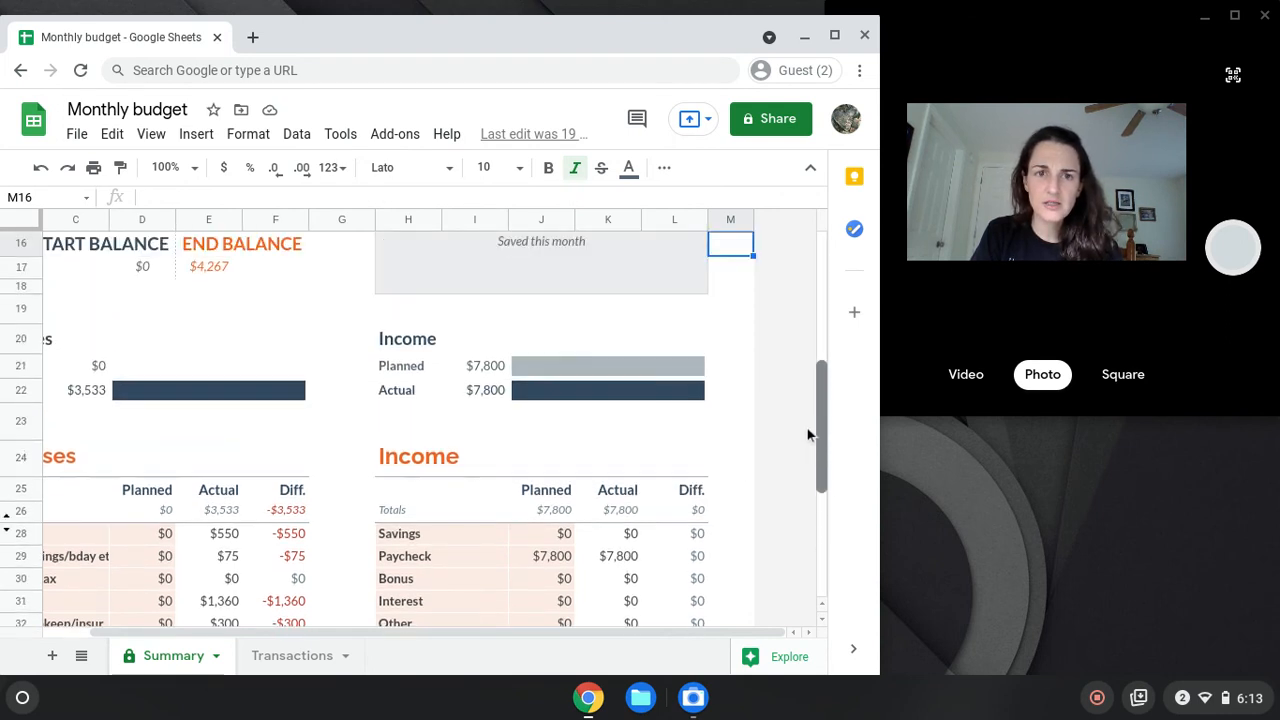
pyautogui.scroll(3)
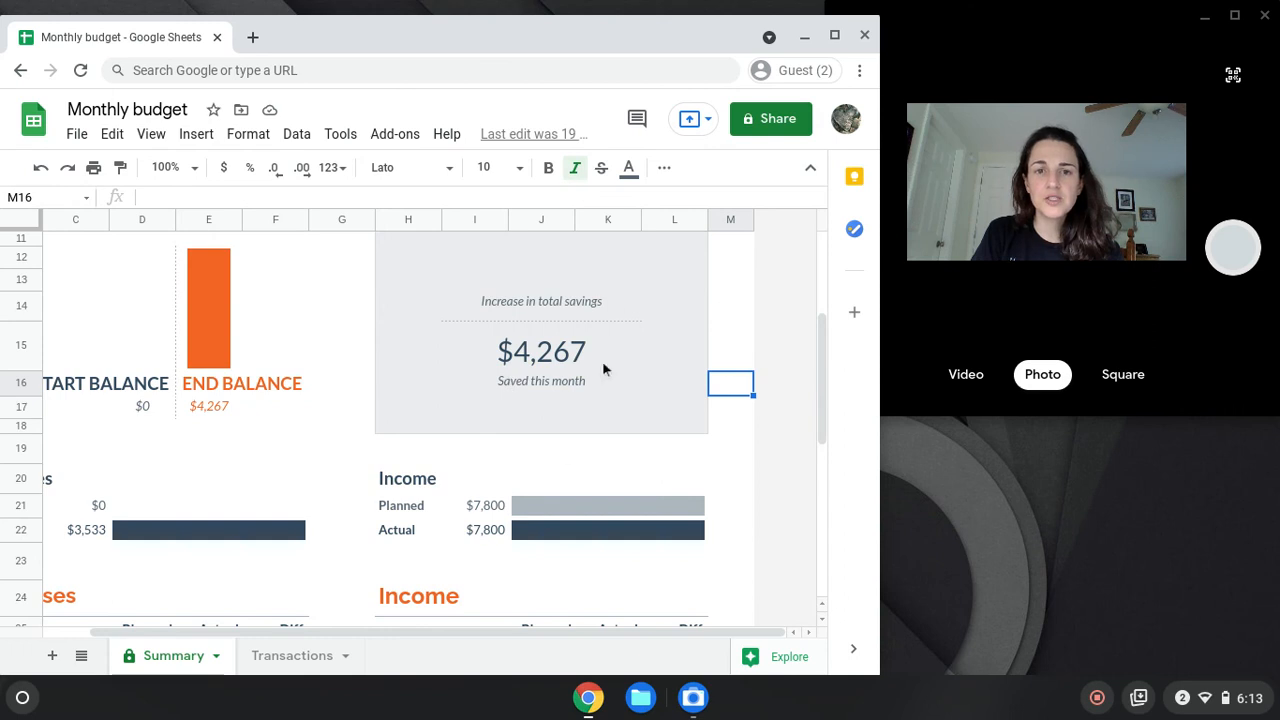
pyautogui.moveTo(611, 343)
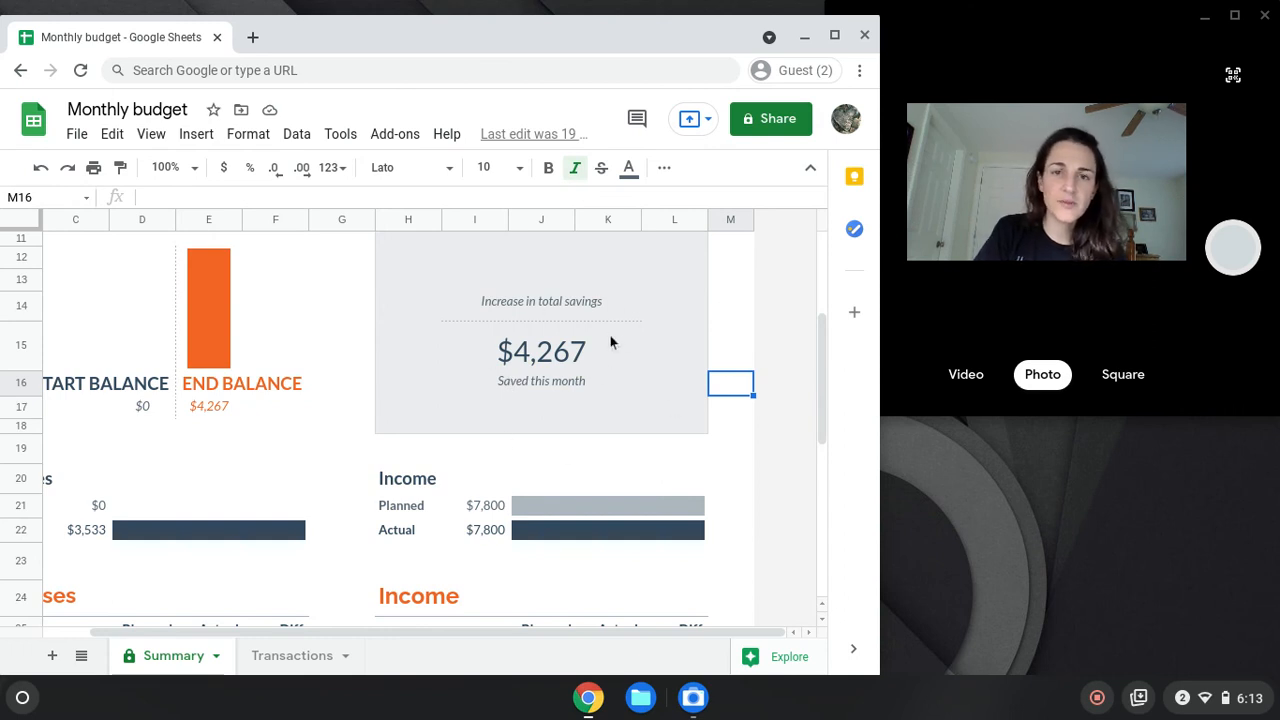
pyautogui.moveTo(740, 562)
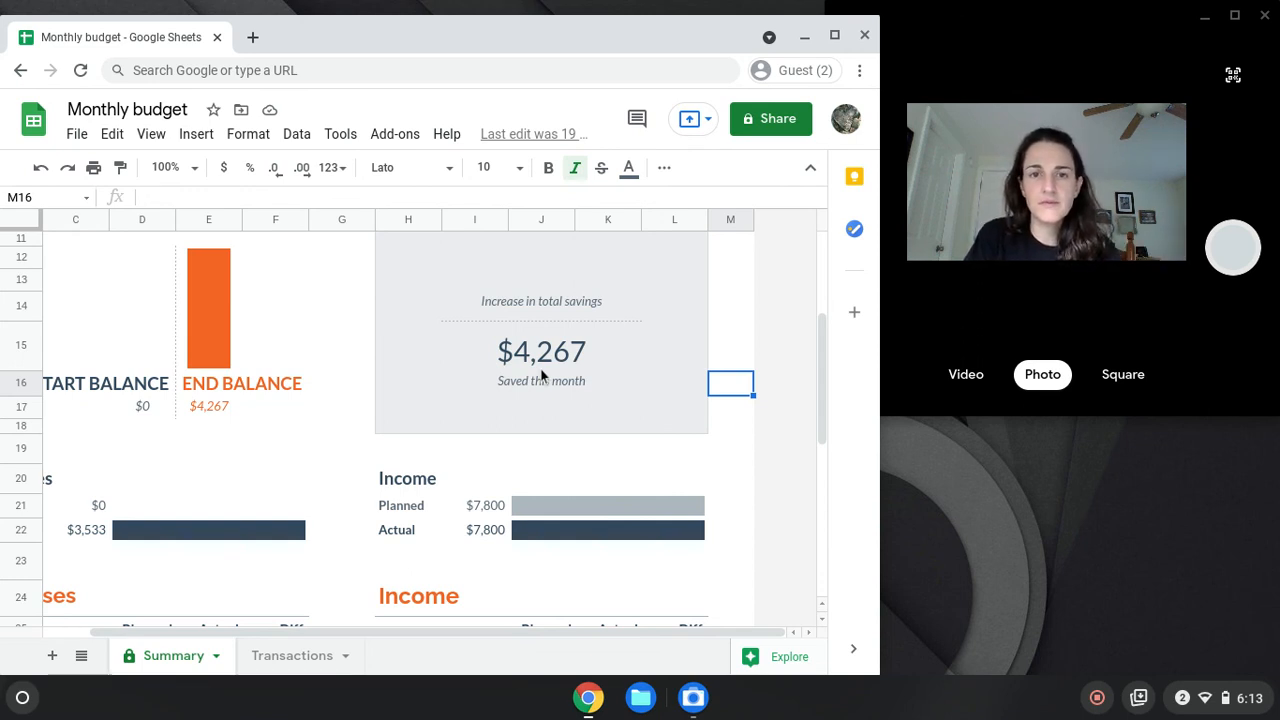
pyautogui.moveTo(421, 389)
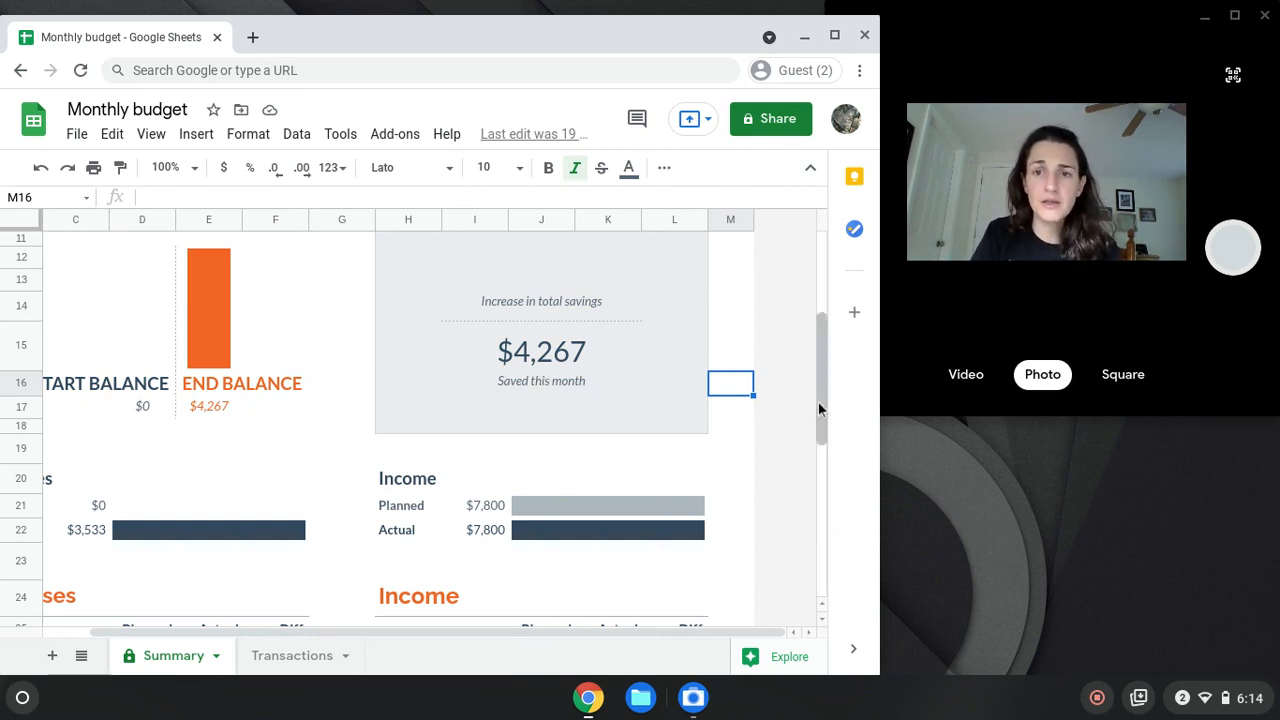
pyautogui.moveTo(810, 390)
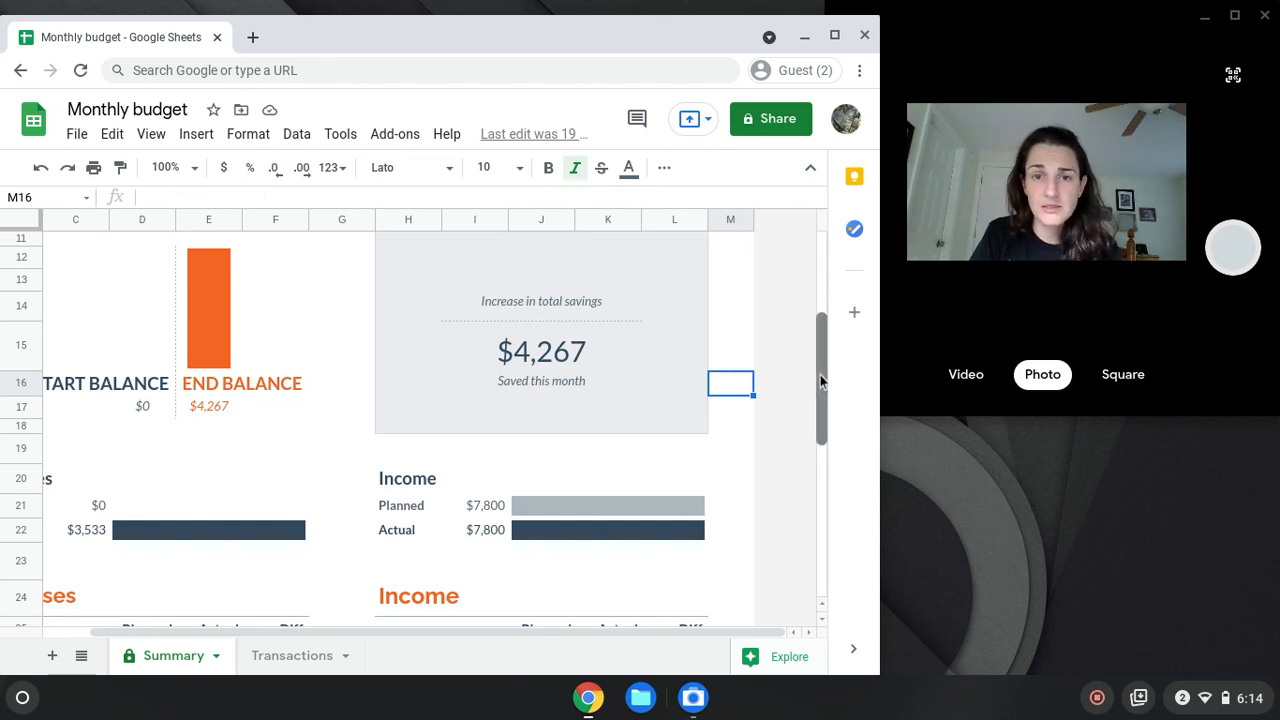
pyautogui.scroll(-3)
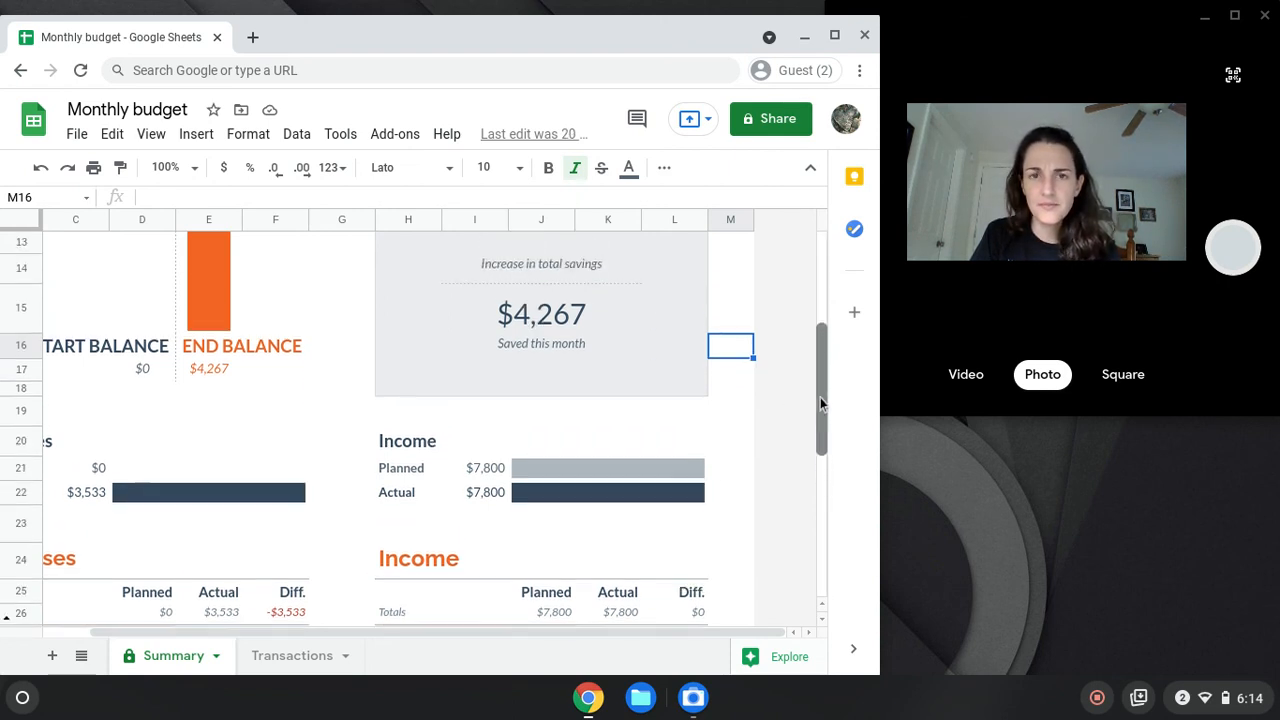
pyautogui.scroll(3)
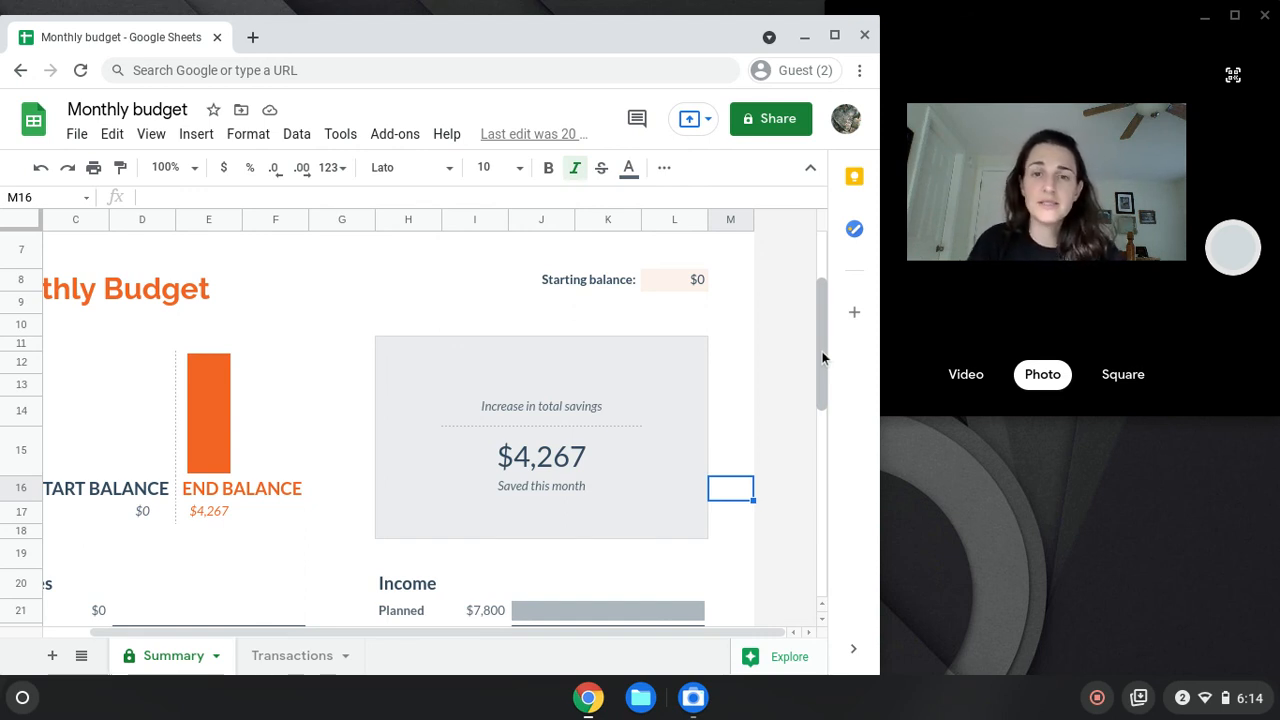
pyautogui.moveTo(1140, 663)
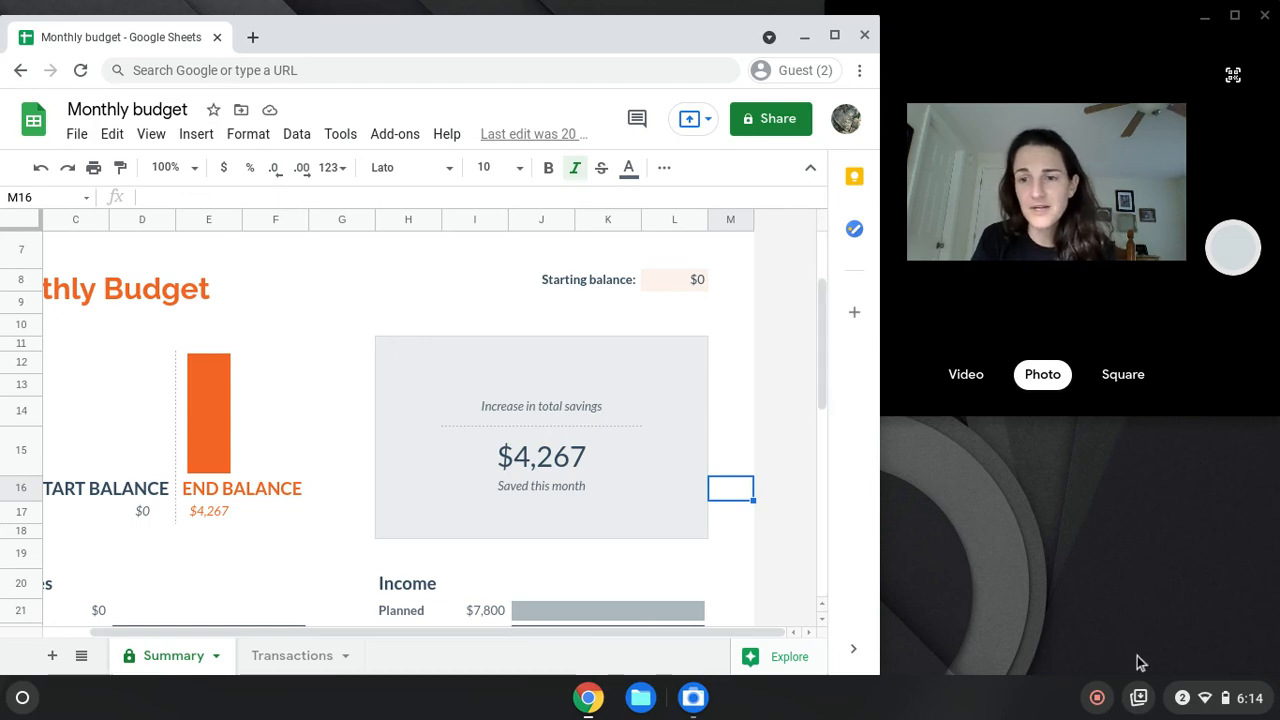